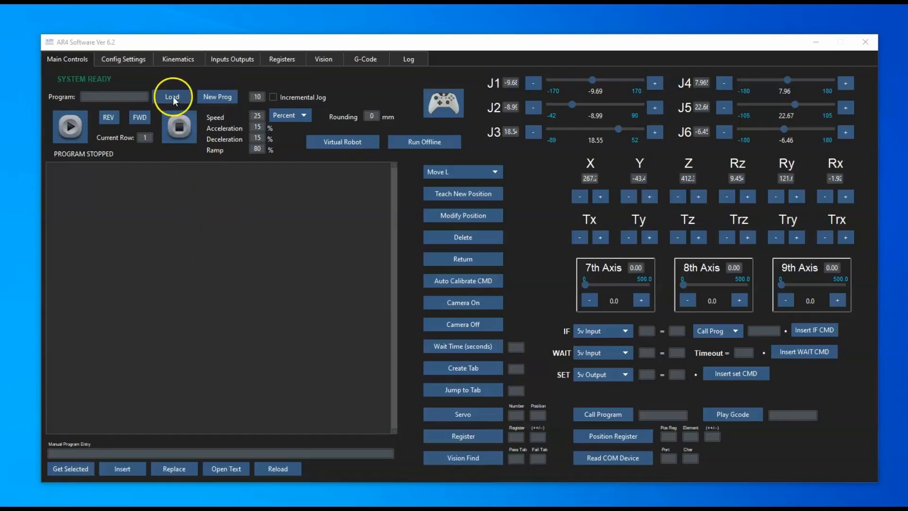
Load the test.ar4 program
click(172, 96)
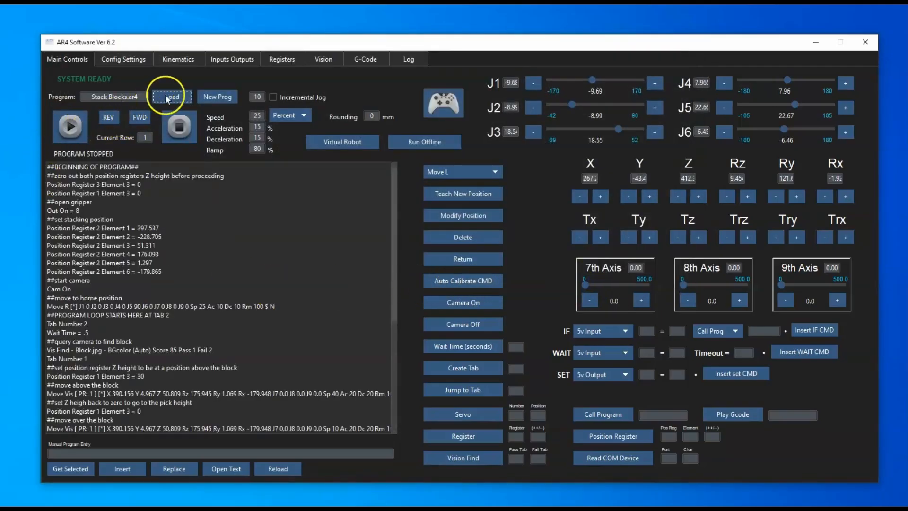
click(168, 96)
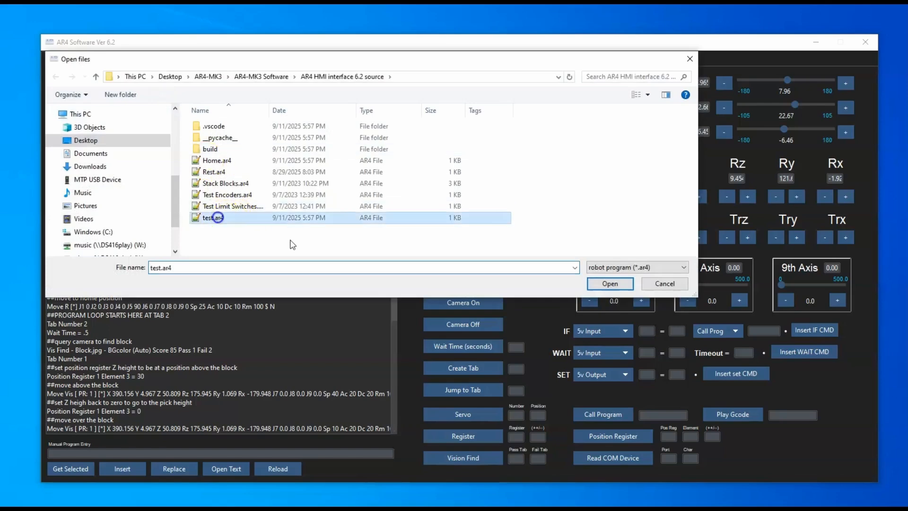
click(609, 284)
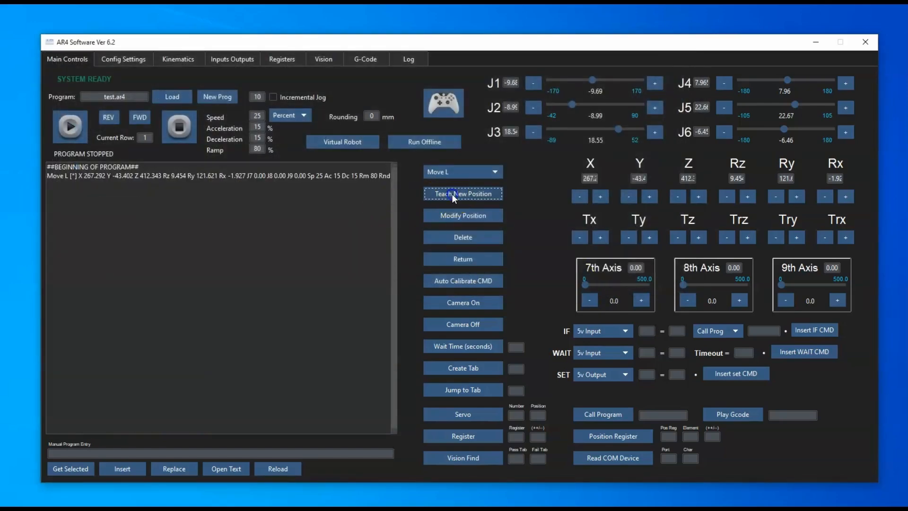
Teach current-position moves as Move L and Move J, and open the virtual robot viewer
click(489, 171)
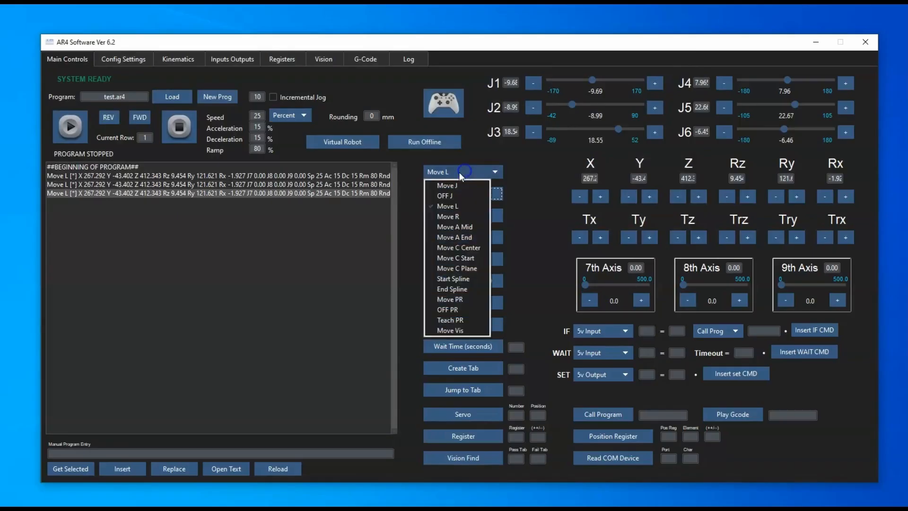
click(446, 185)
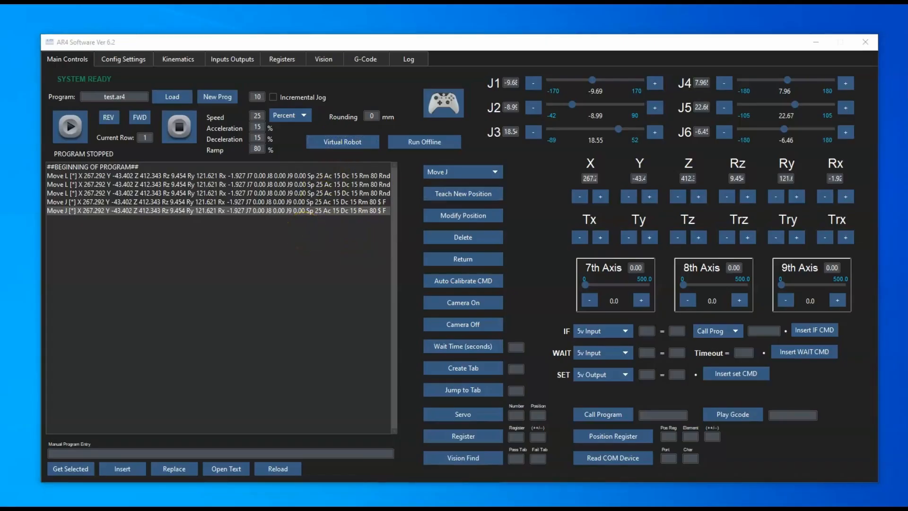
click(342, 142)
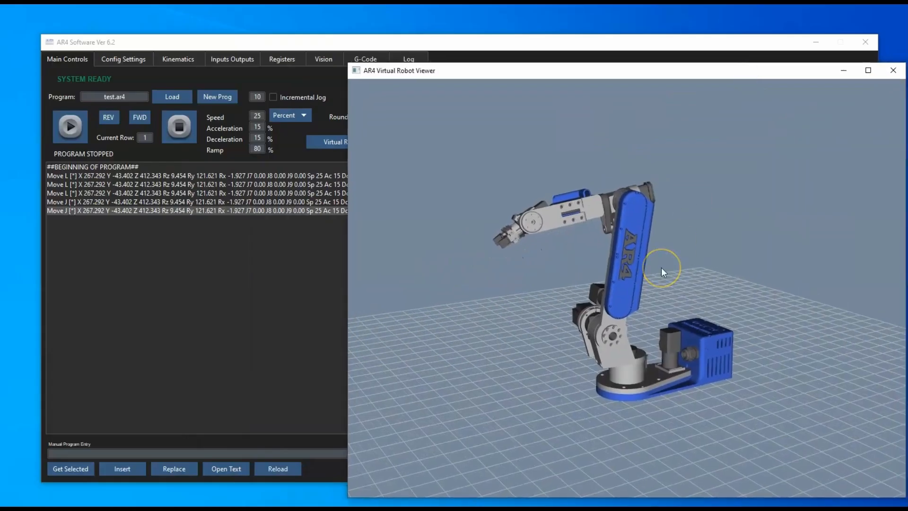
mouse_move(663, 273)
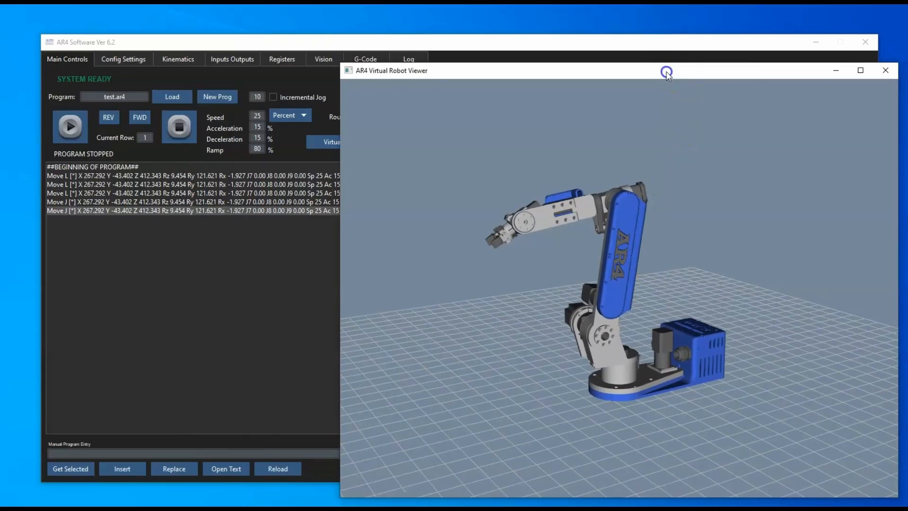
Close the AR4 Virtual Robot Viewer window
click(885, 70)
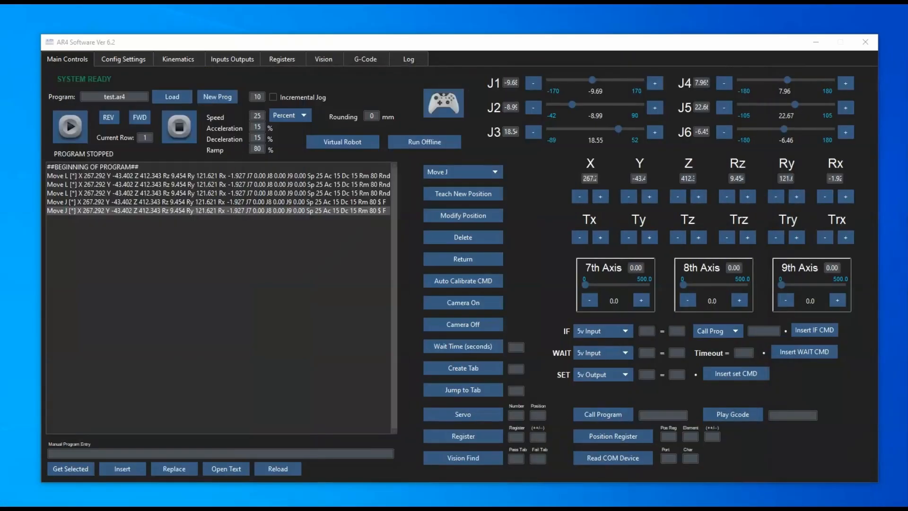
mouse_move(119, 74)
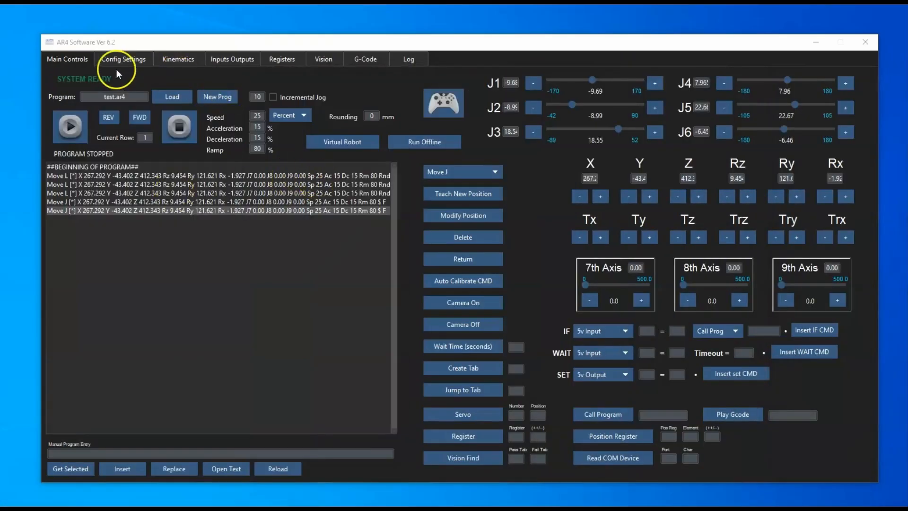
Switch Config Settings to the Light theme and view Main Controls in it
click(123, 59)
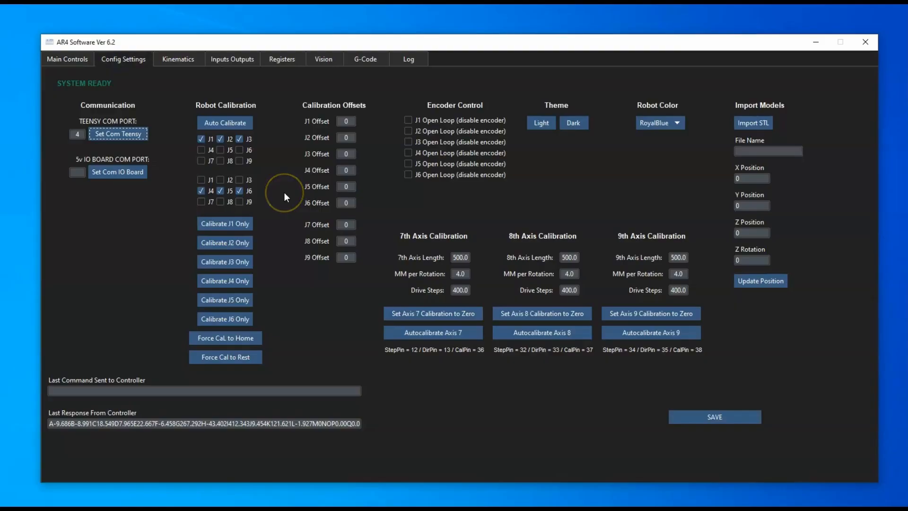
mouse_move(155, 201)
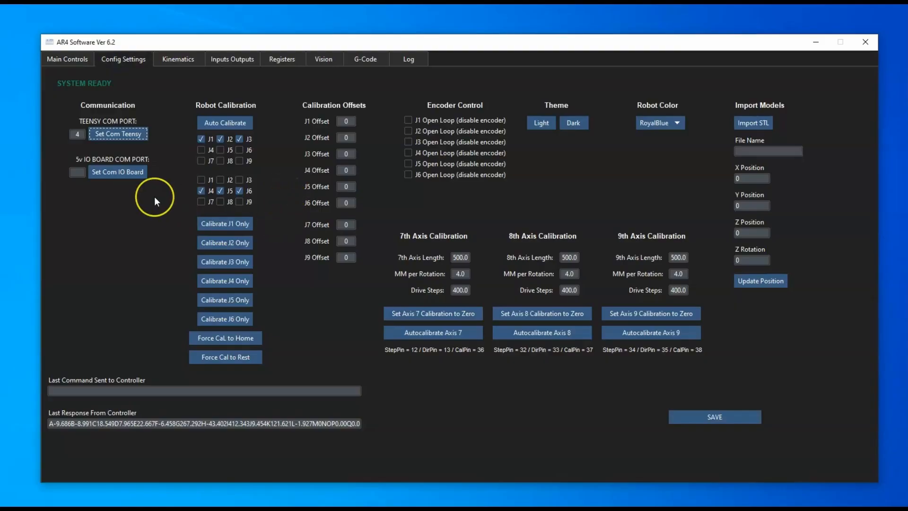
mouse_move(155, 201)
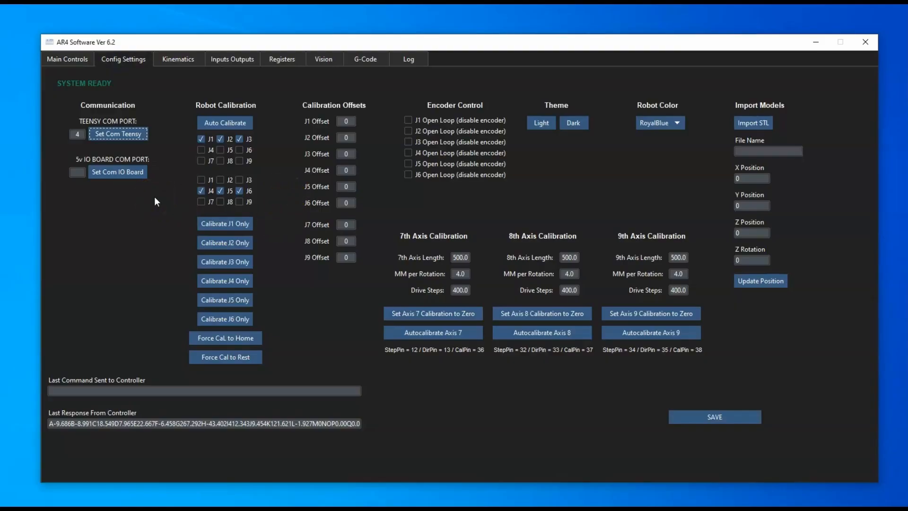
click(541, 122)
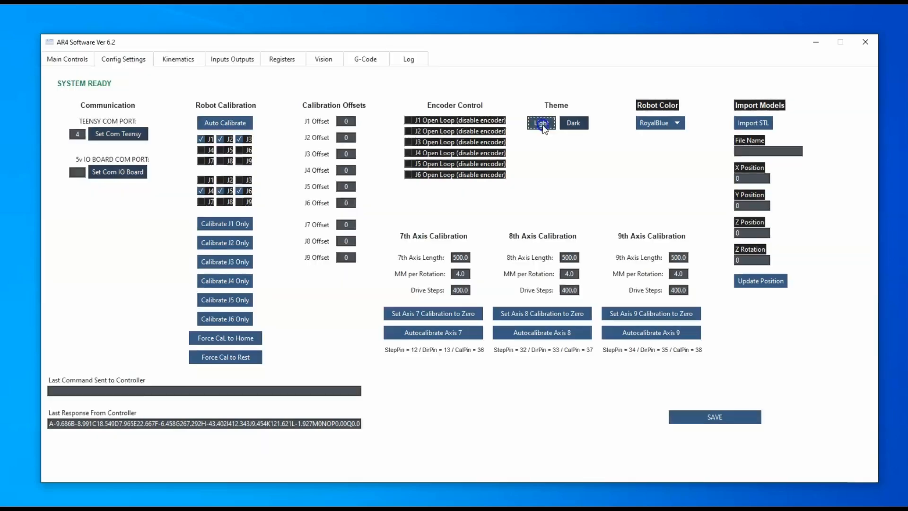
click(67, 59)
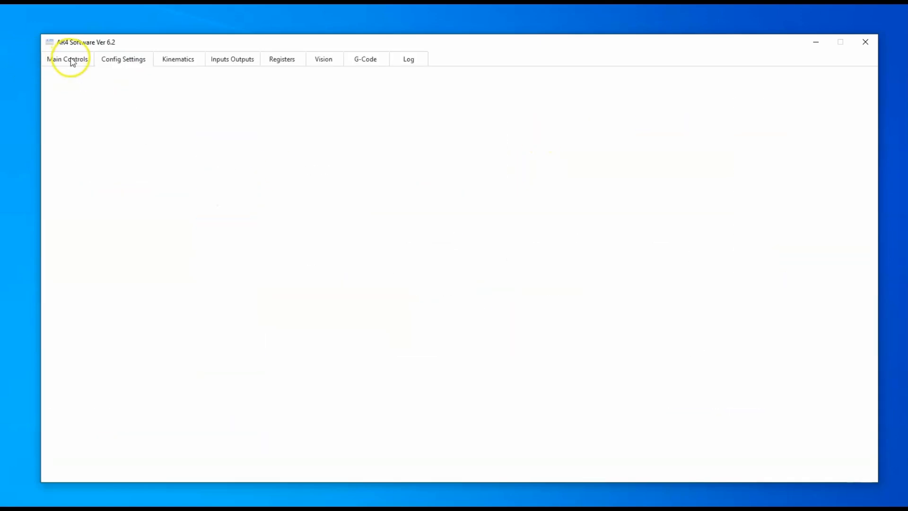
click(66, 59)
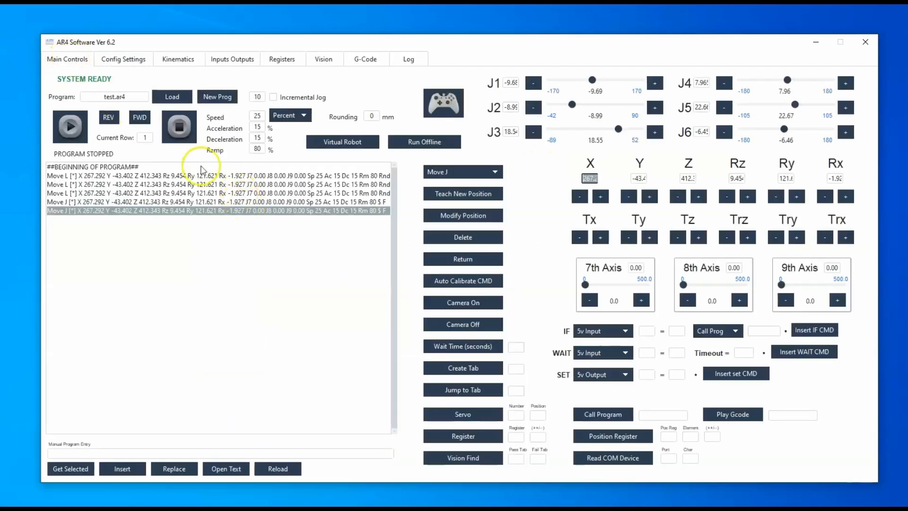
Restore the Dark theme in Config Settings and view the Kinematics tab
click(123, 59)
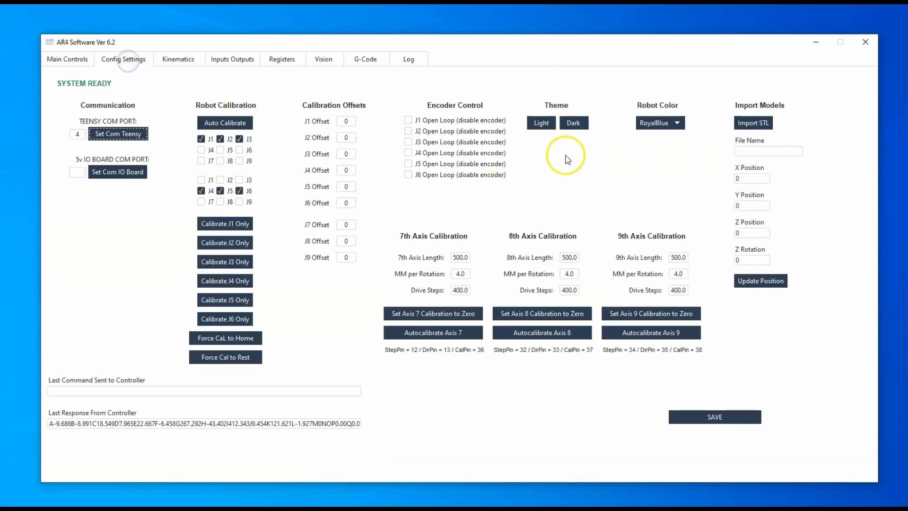
click(572, 123)
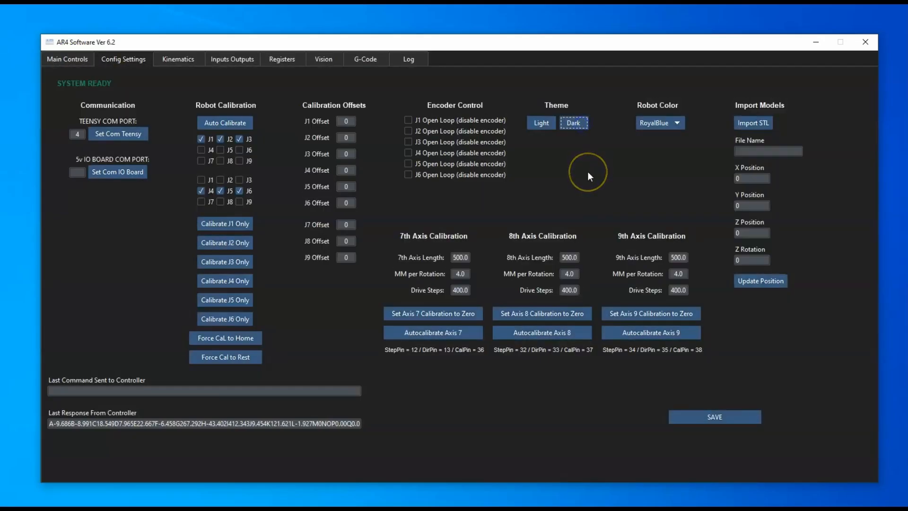
mouse_move(612, 194)
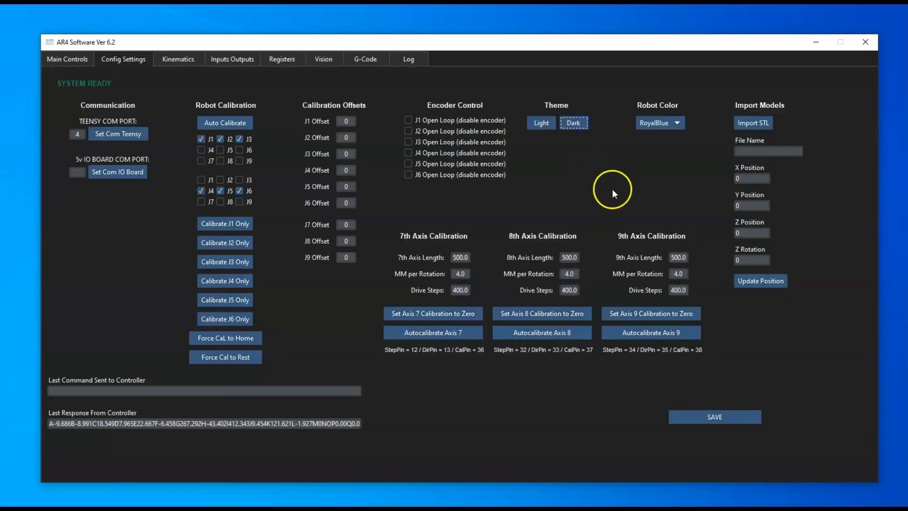
mouse_move(155, 73)
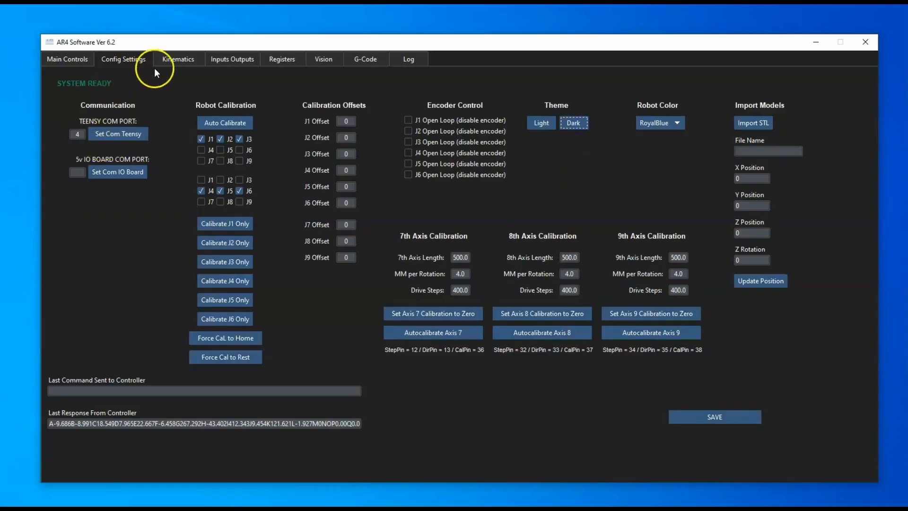
click(177, 58)
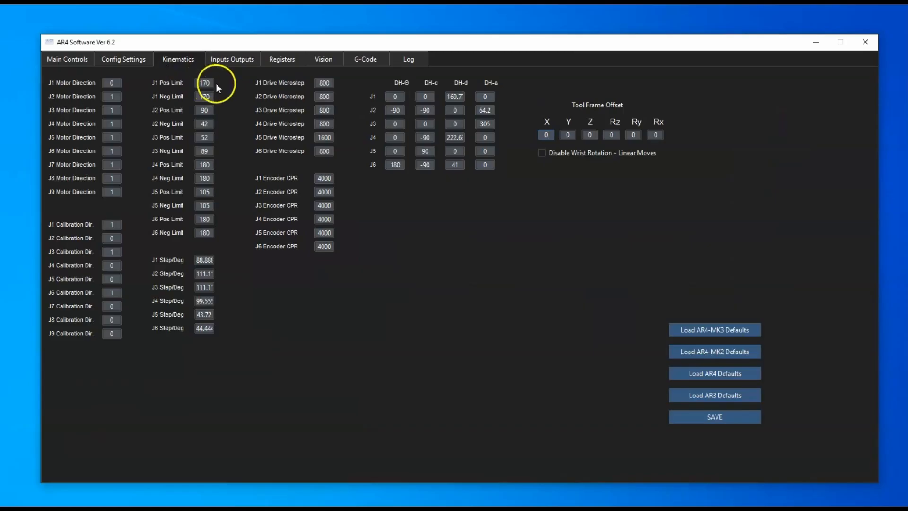
View the Inputs Outputs and Registers tabs, ending on the Vision tab
click(232, 58)
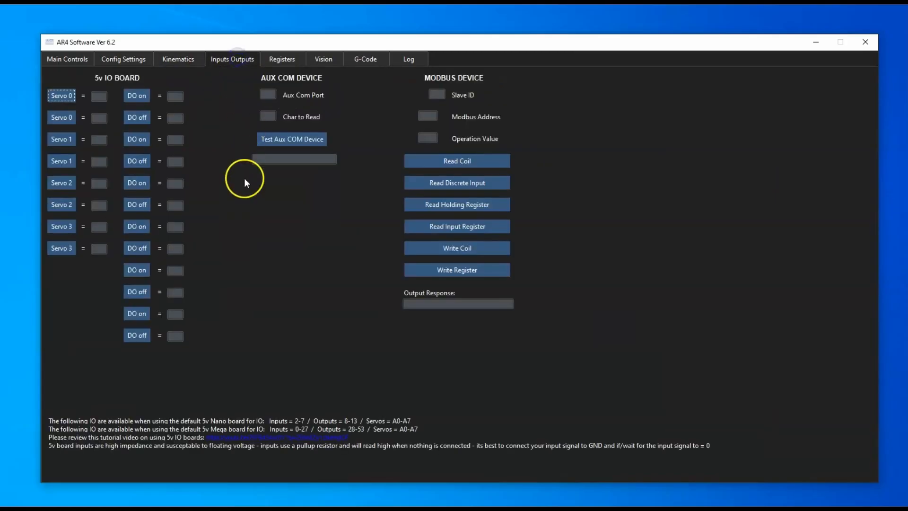
mouse_move(198, 158)
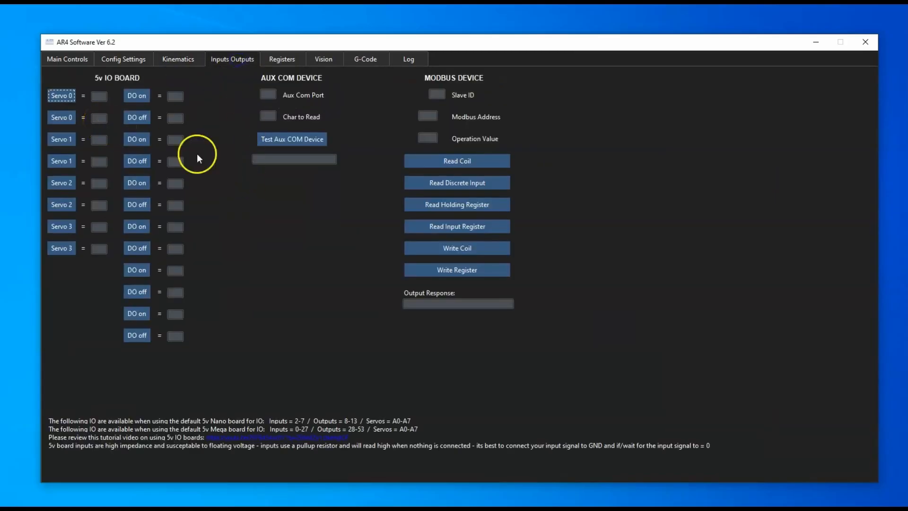
mouse_move(483, 142)
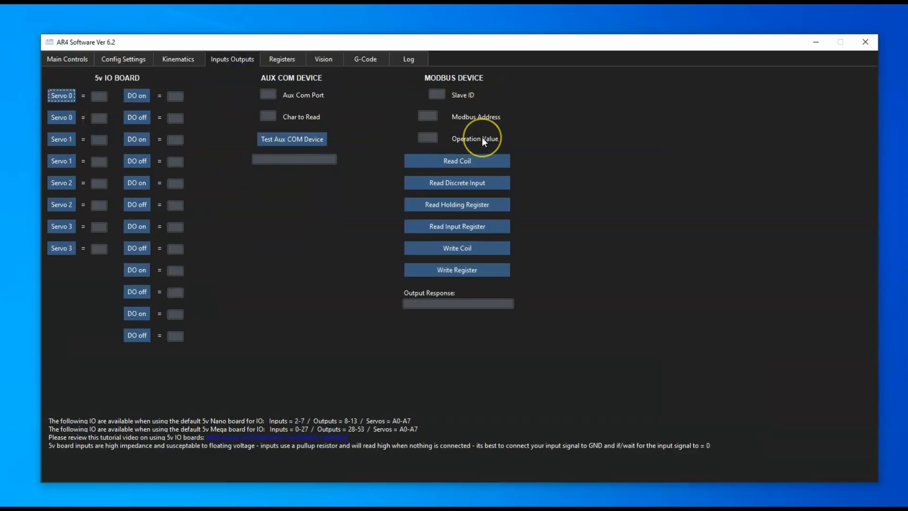
mouse_move(482, 142)
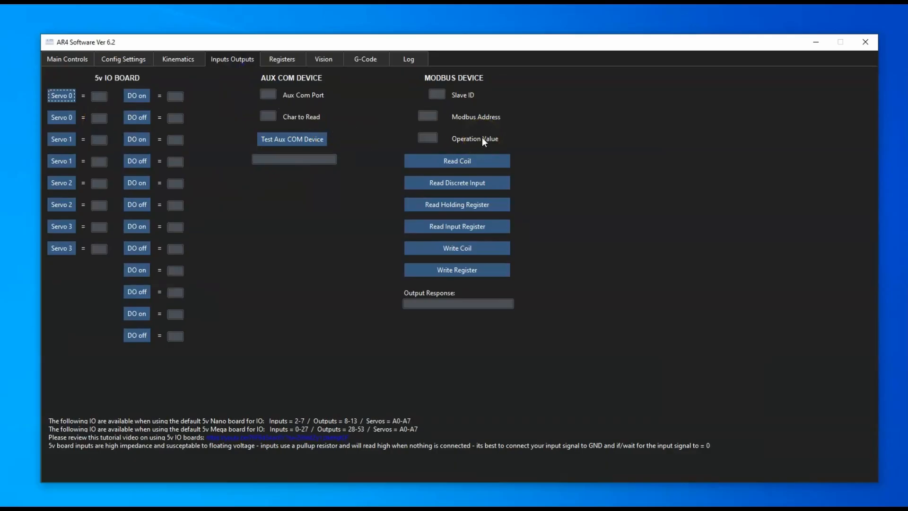
mouse_move(281, 64)
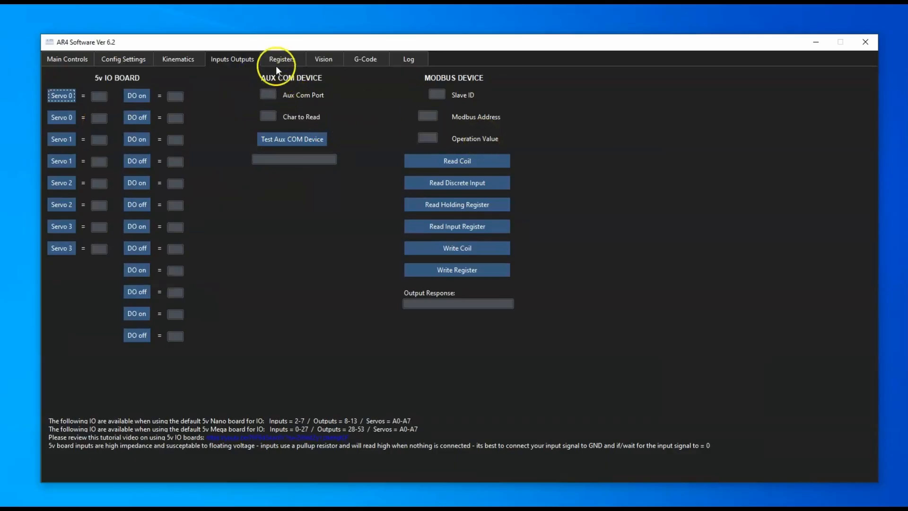
click(281, 59)
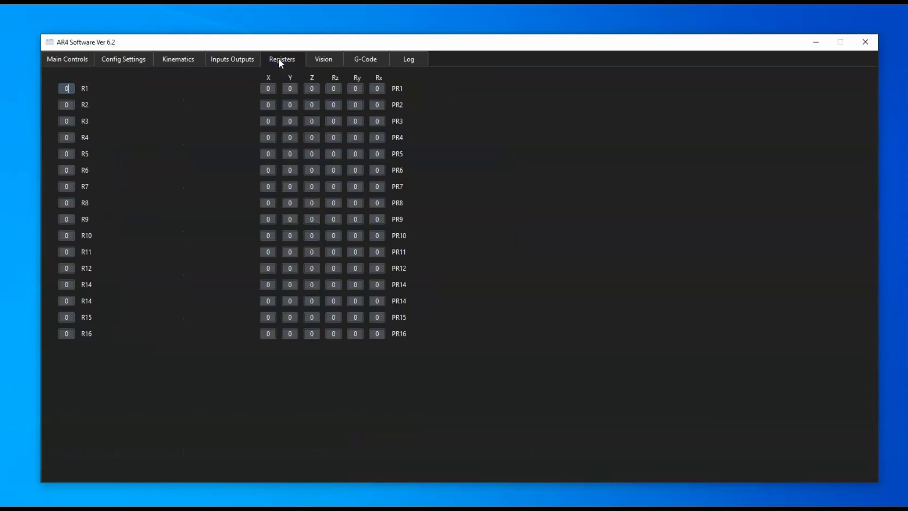
click(323, 59)
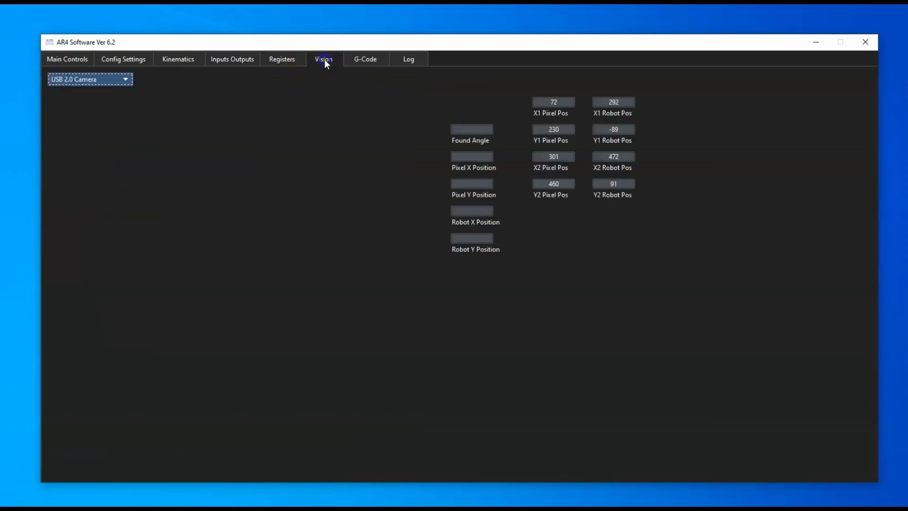
click(323, 58)
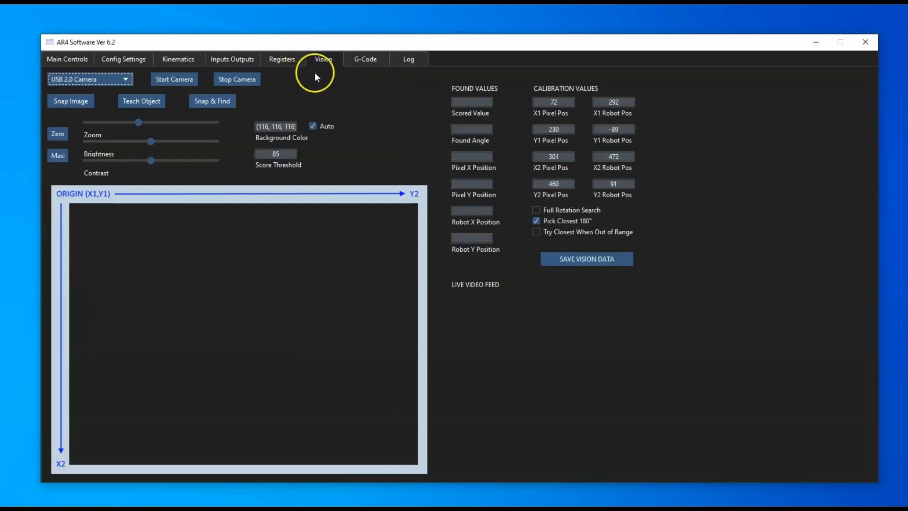
mouse_move(354, 109)
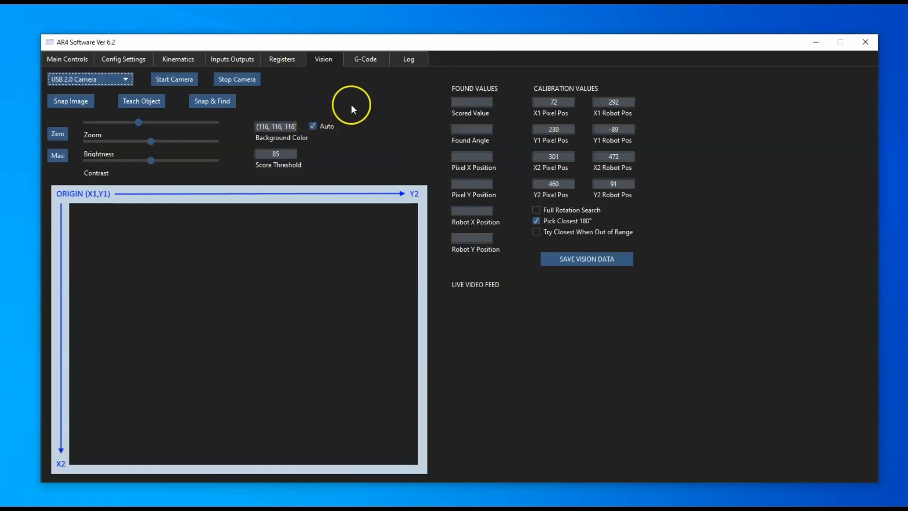
View the G-Code page, clear the Log, and go back to Main Controls
click(365, 58)
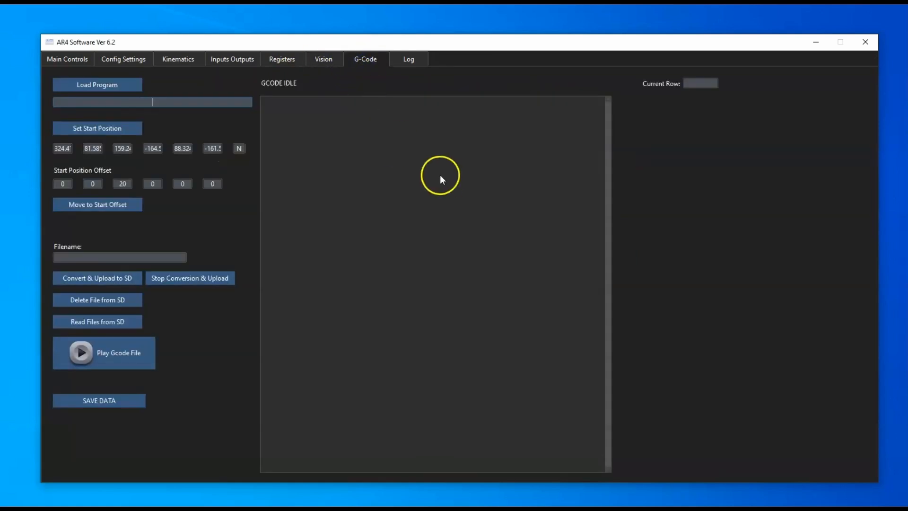
mouse_move(194, 226)
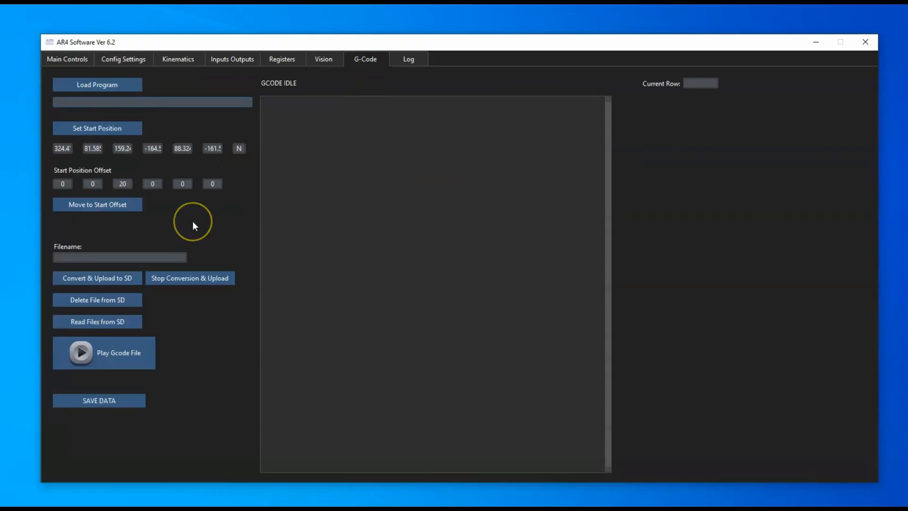
click(152, 102)
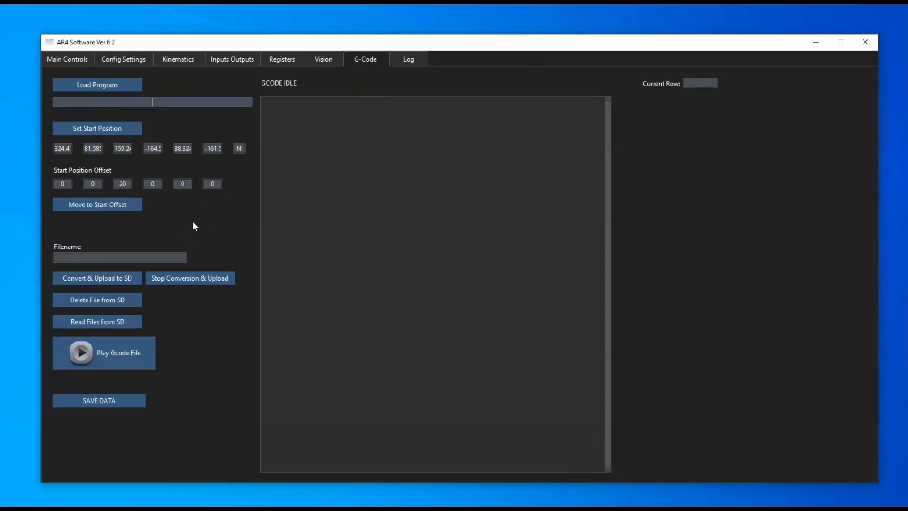
click(408, 59)
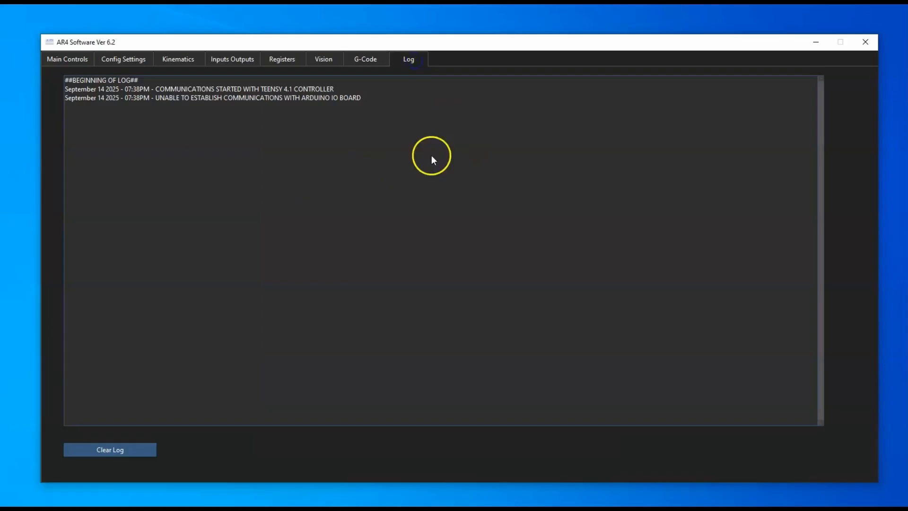
mouse_move(151, 443)
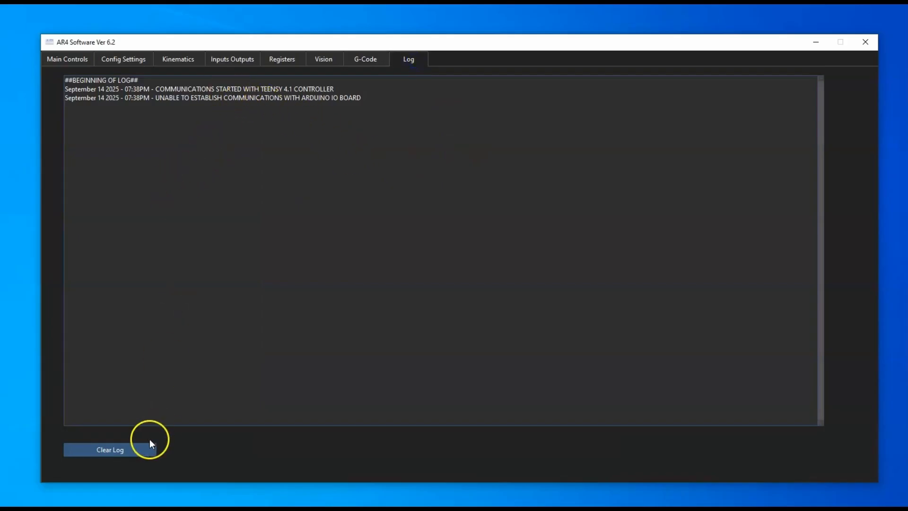
click(109, 450)
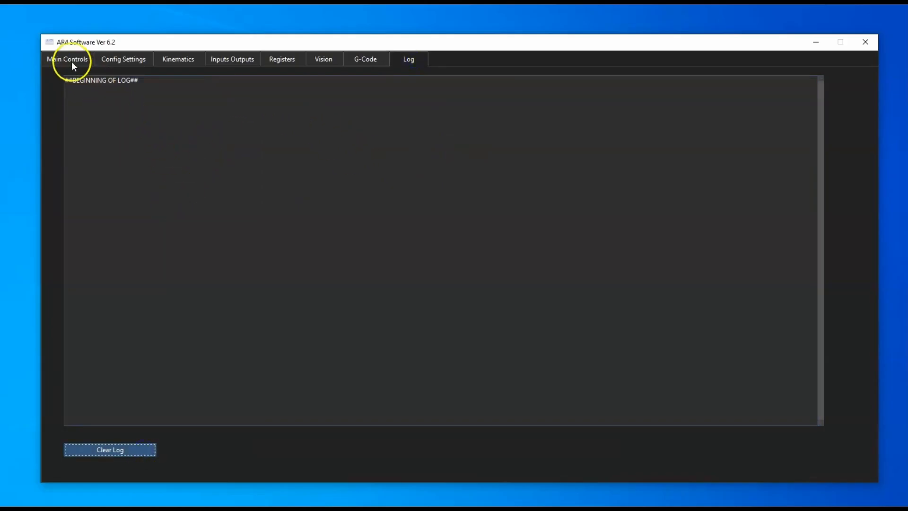
click(67, 59)
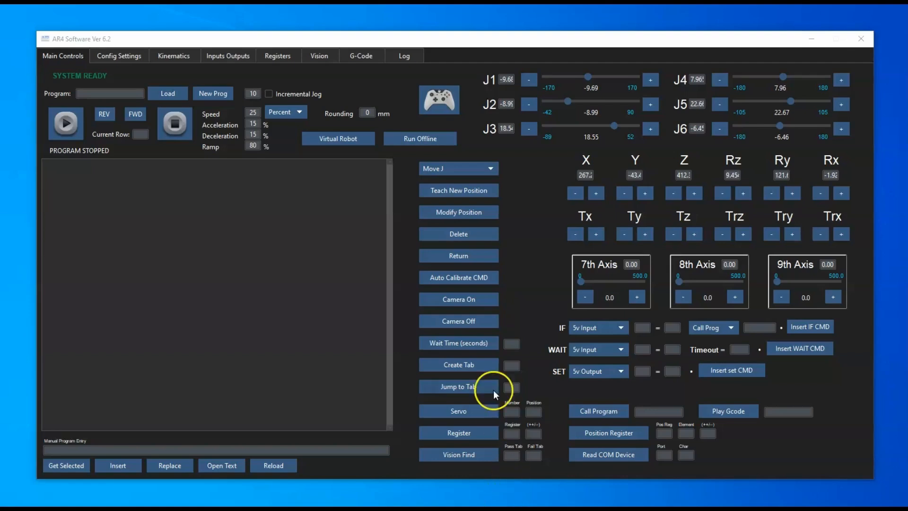
mouse_move(440, 100)
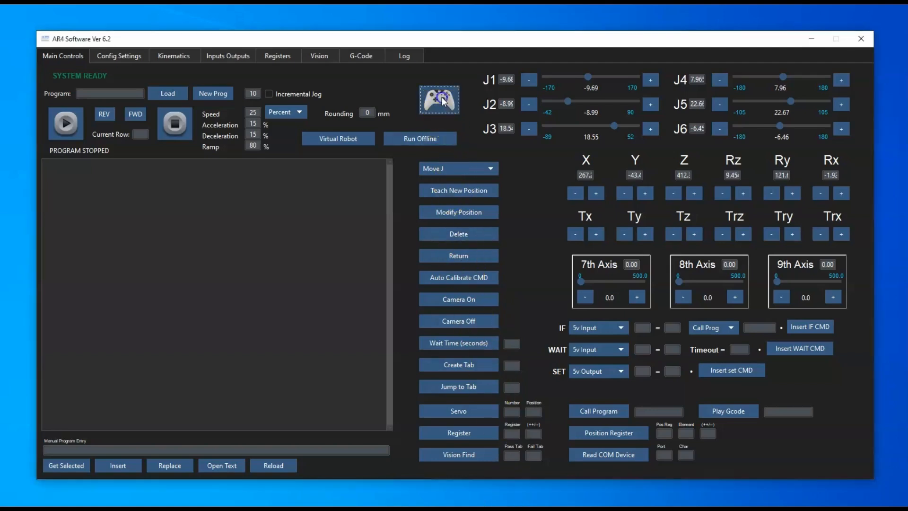
Connect the Xbox controller and create a new empty program file
click(439, 100)
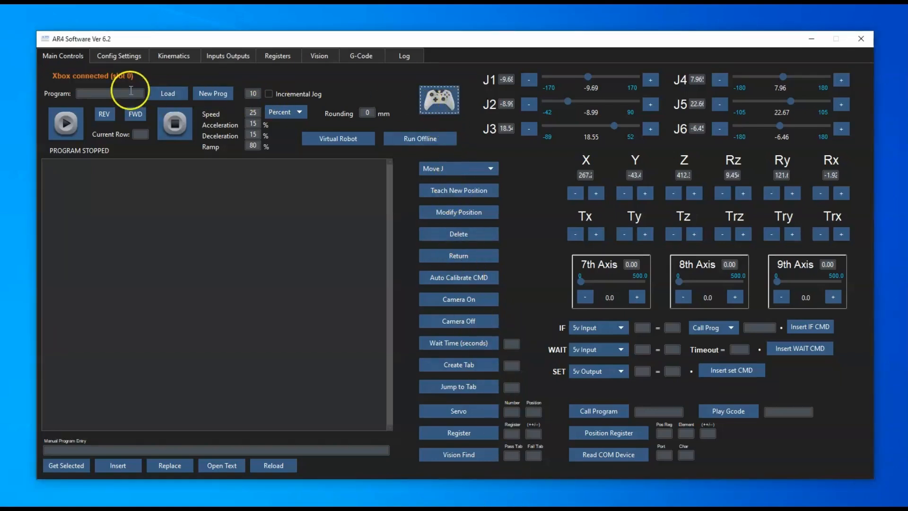
mouse_move(119, 88)
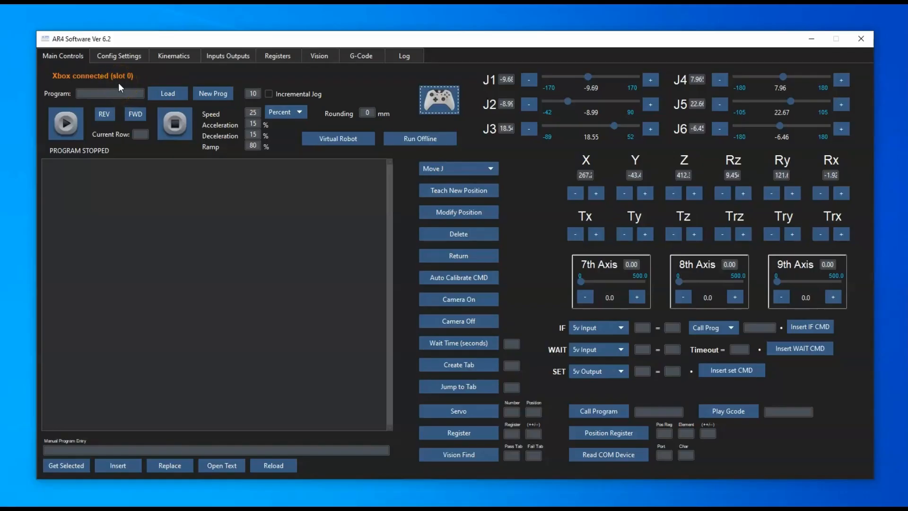
mouse_move(147, 194)
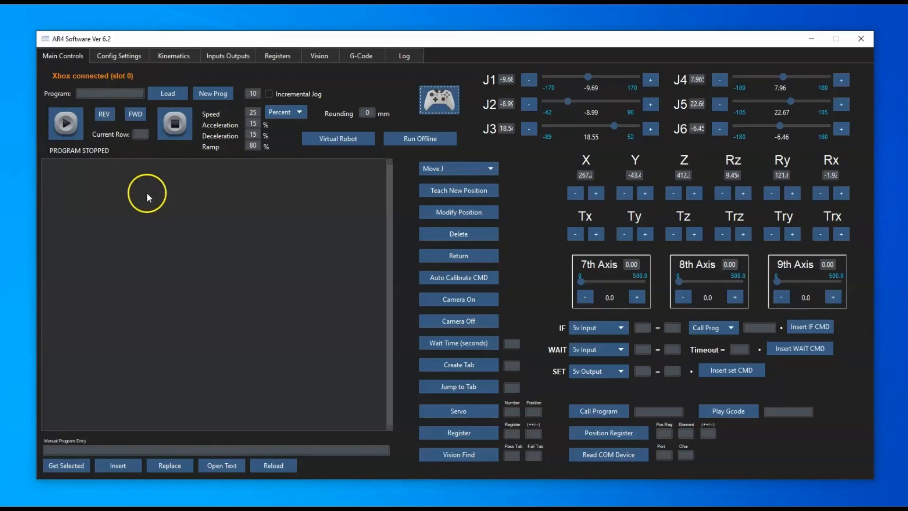
click(167, 94)
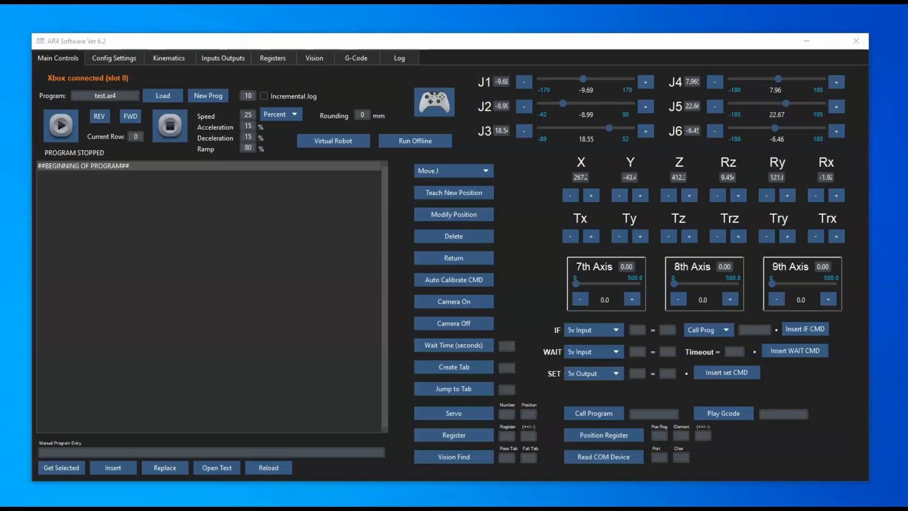
Teach Move J lines at the robot's current position in test.ar4
click(453, 192)
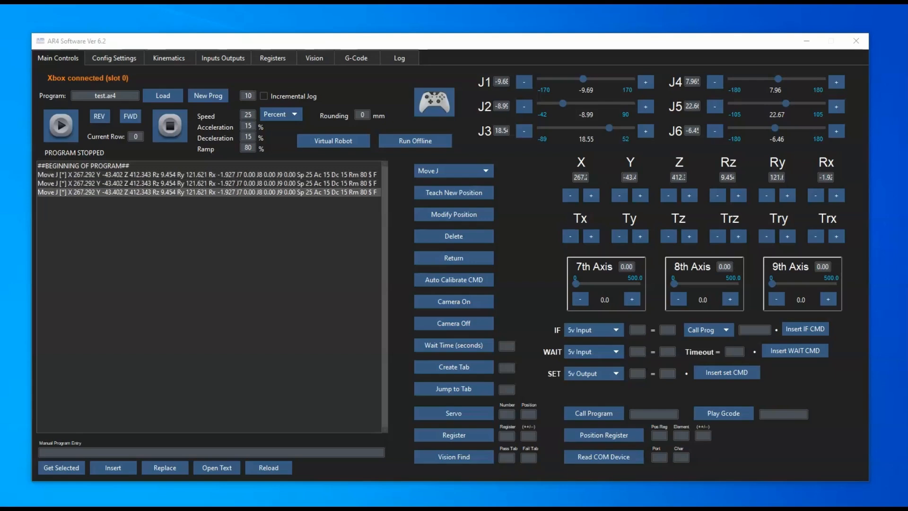
click(208, 95)
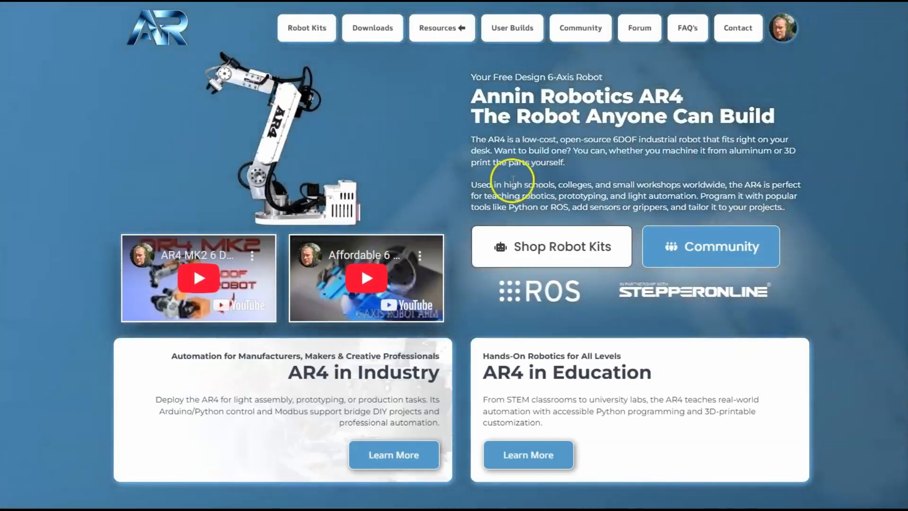
scroll(down, 3)
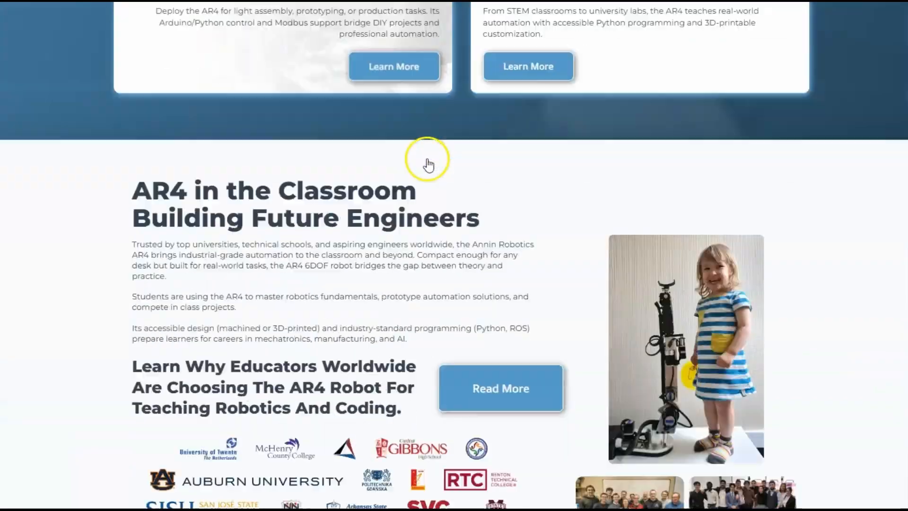
scroll(down, 3)
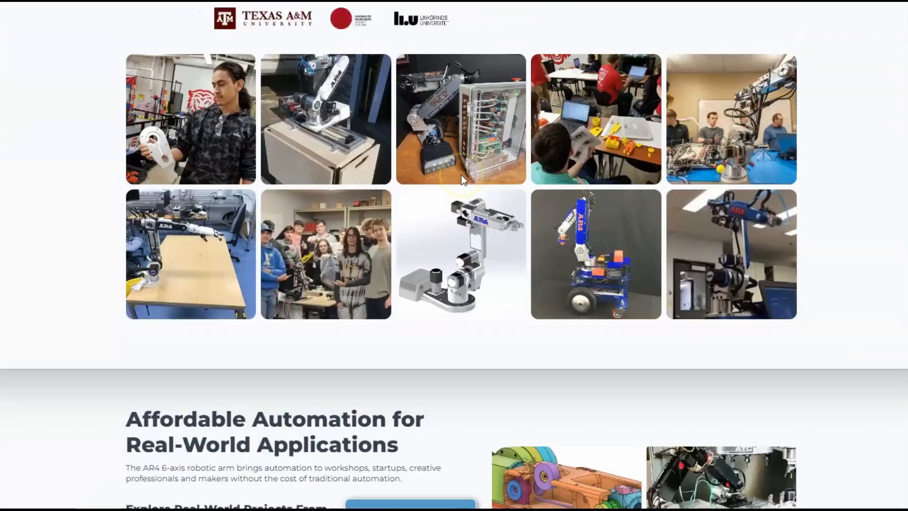
scroll(down, 3)
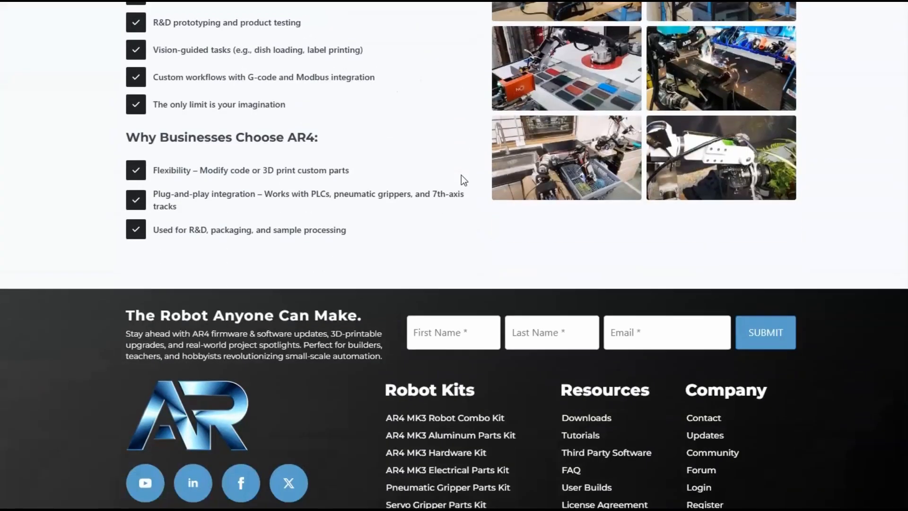
scroll(up, 3)
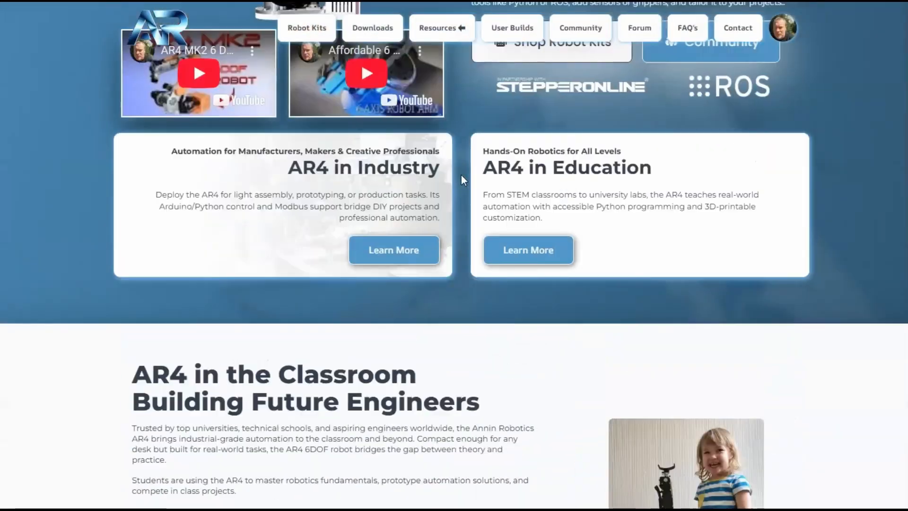
scroll(up, 3)
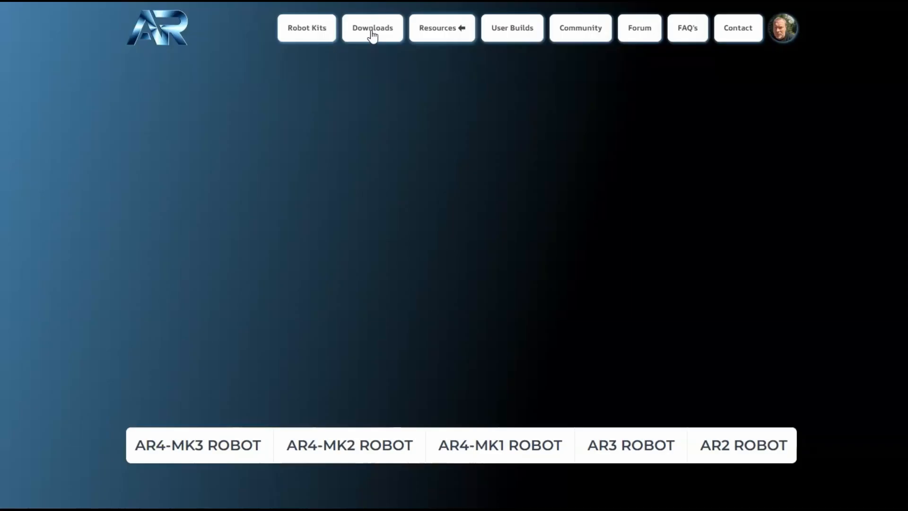
Open Downloads and scroll to the AR4-MK3 Robot Downloads section
click(372, 28)
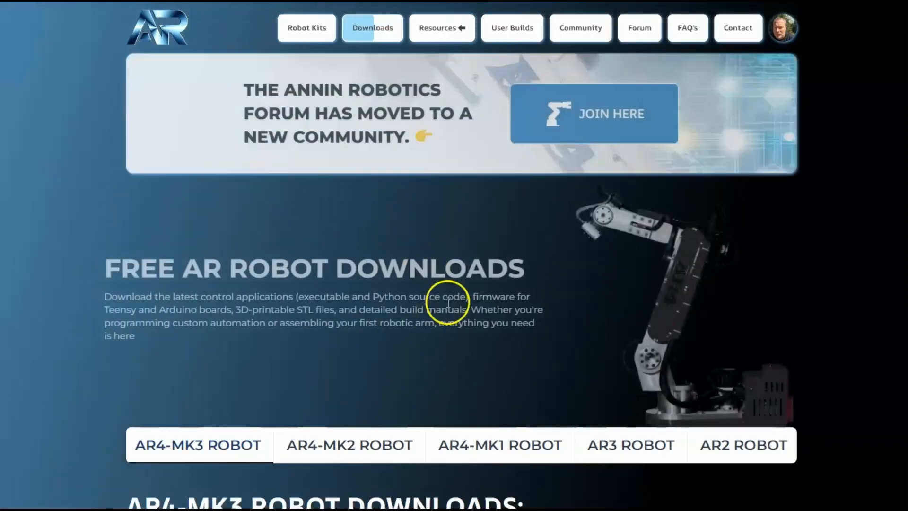
scroll(down, 3)
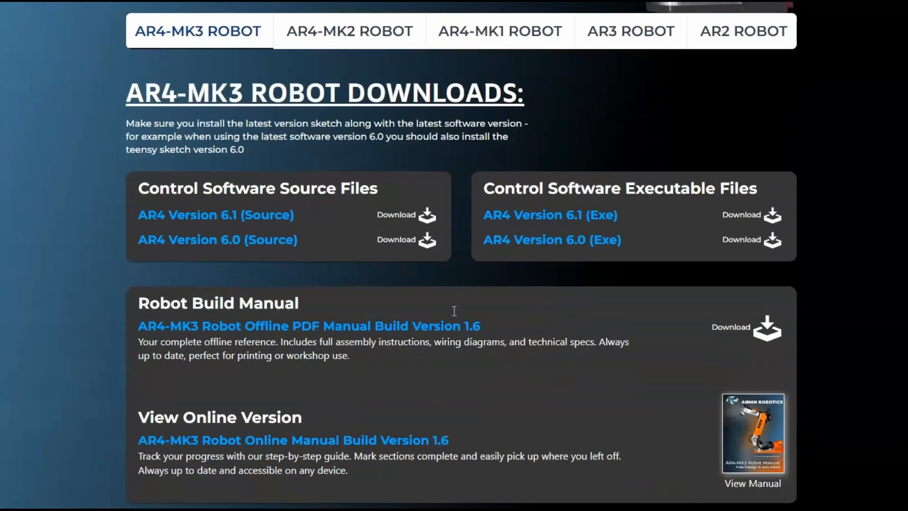
scroll(down, 3)
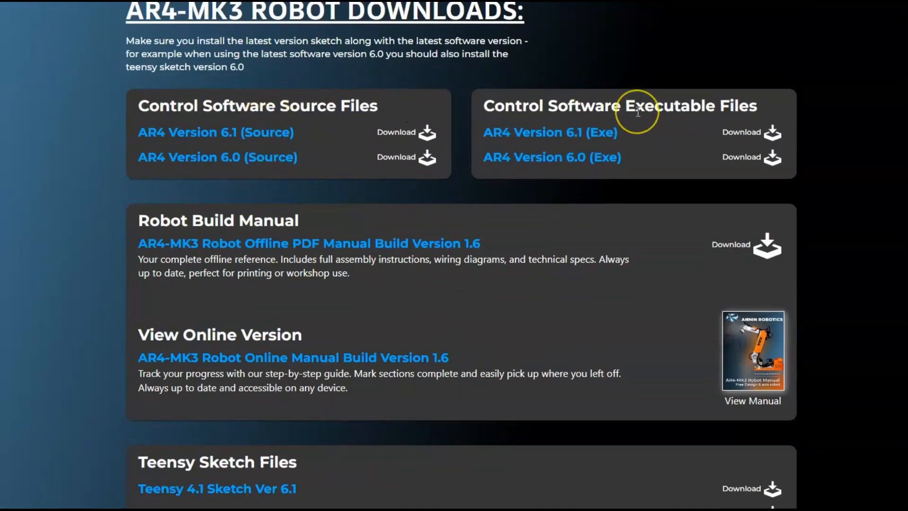
mouse_move(764, 136)
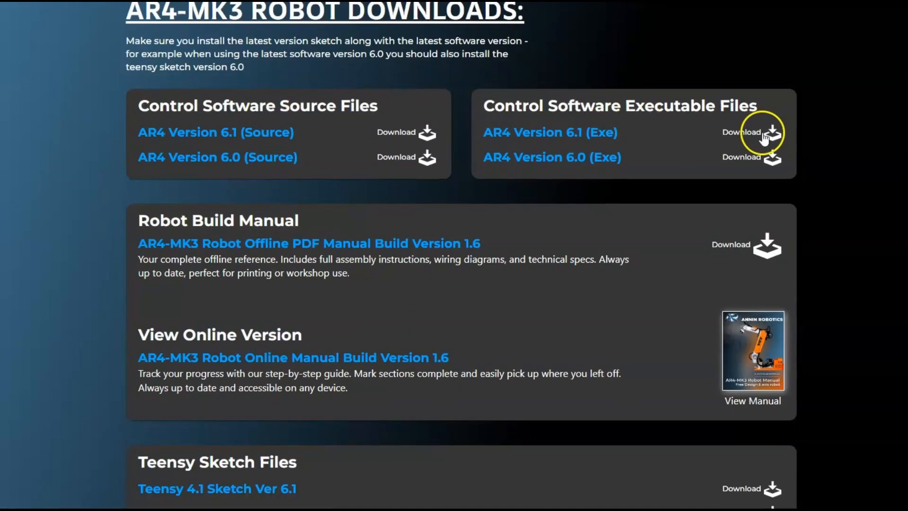
mouse_move(656, 255)
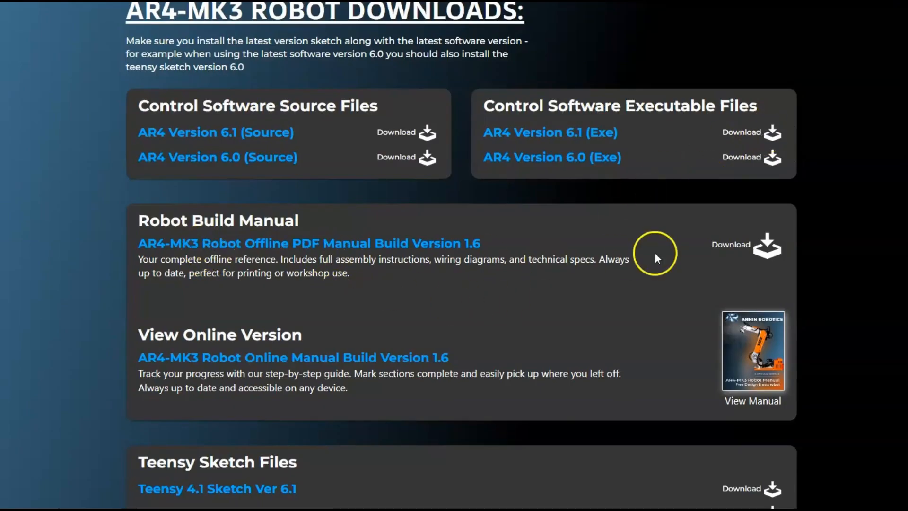
mouse_move(760, 244)
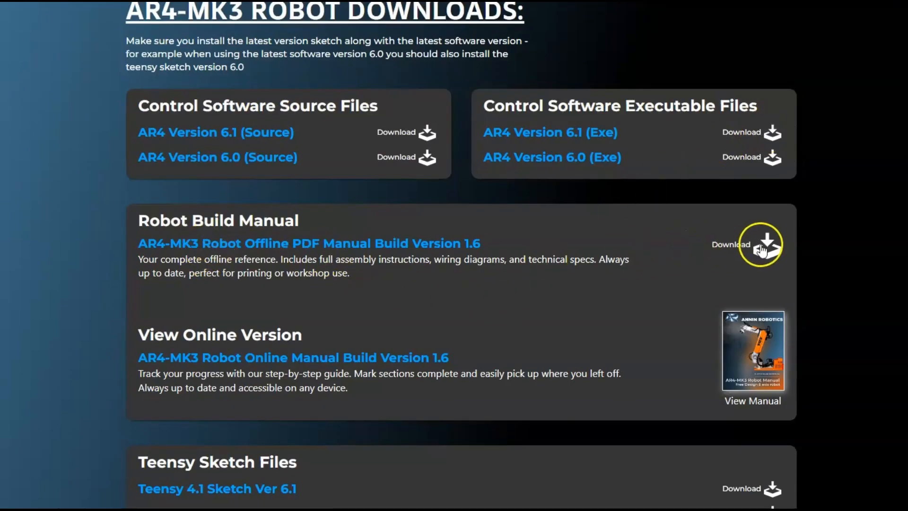
mouse_move(753, 352)
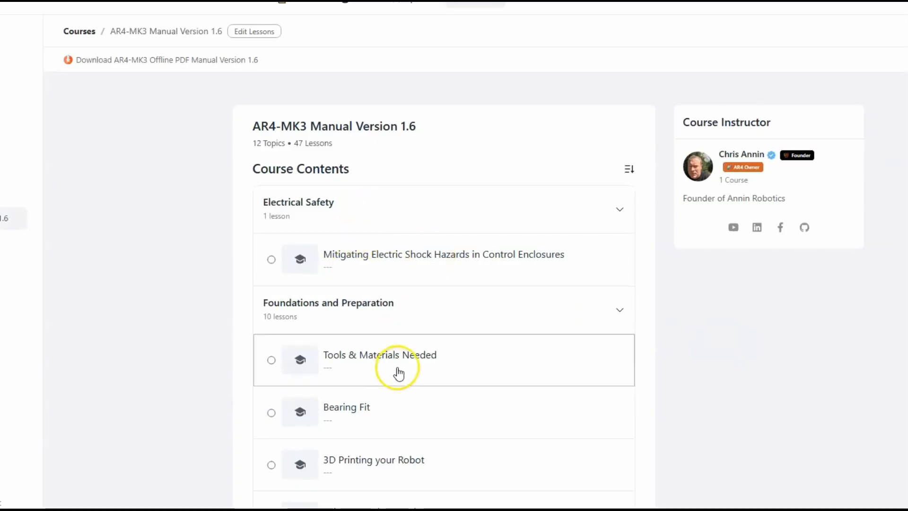
Read through the Robot Assembly - Part 1 lesson, then return to course contents
scroll(down, 3)
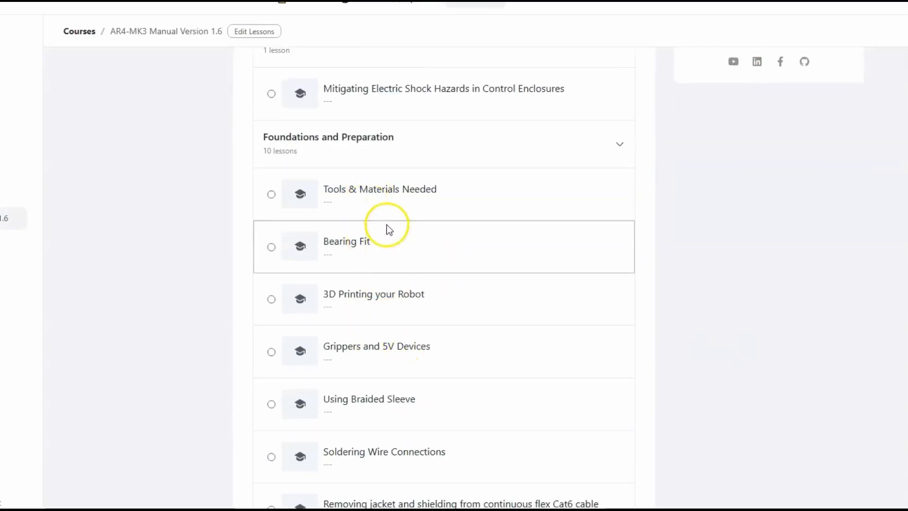
scroll(up, 3)
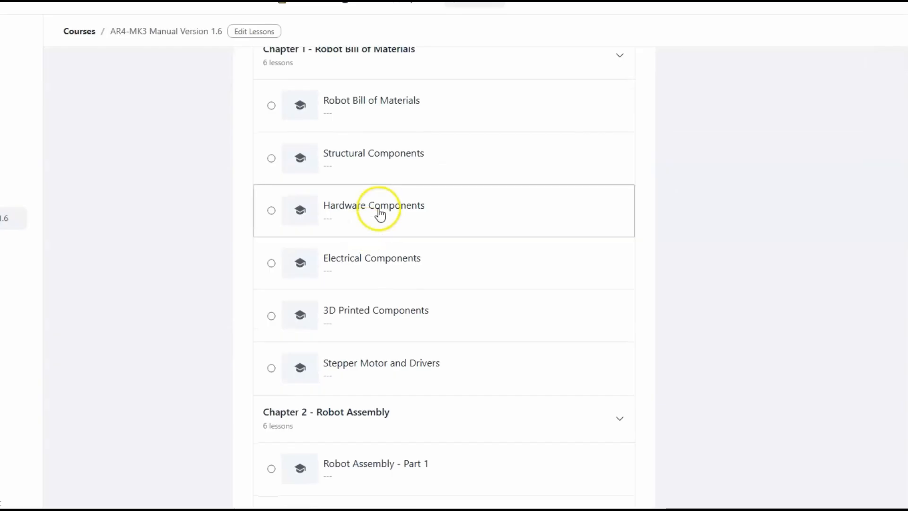
scroll(down, 3)
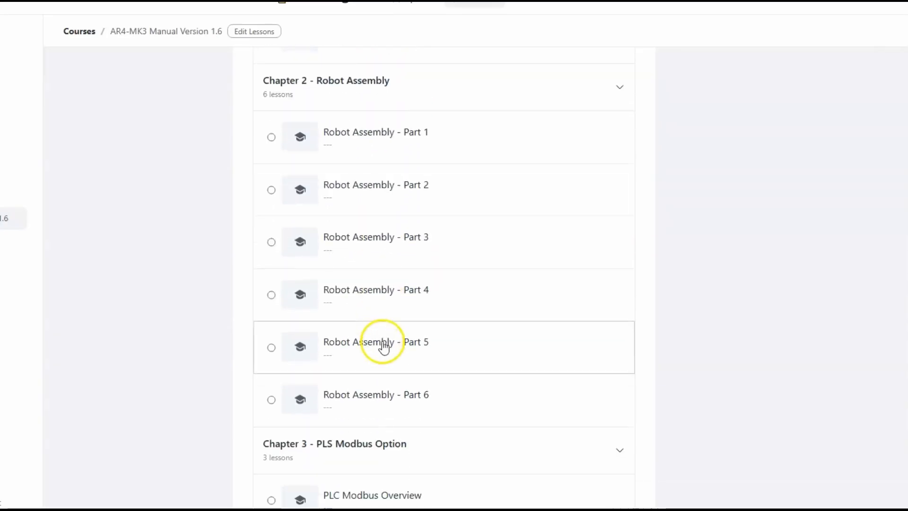
click(375, 132)
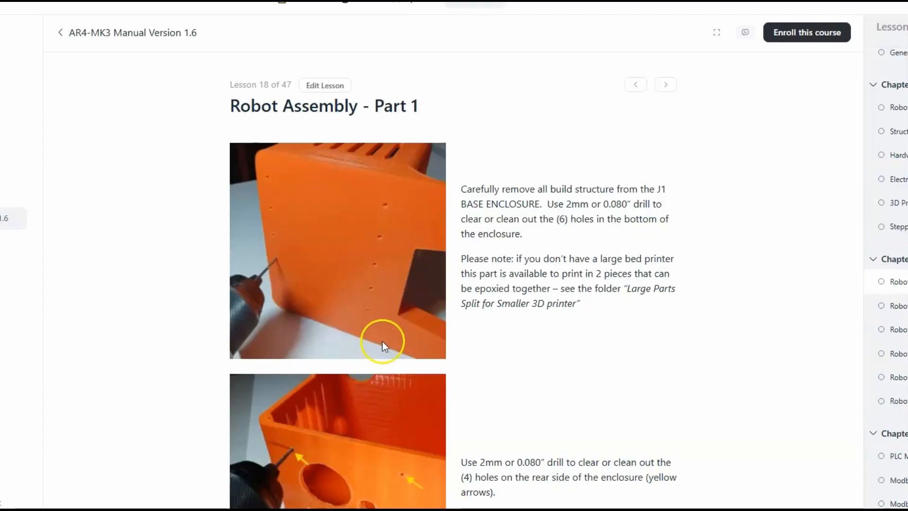
scroll(down, 3)
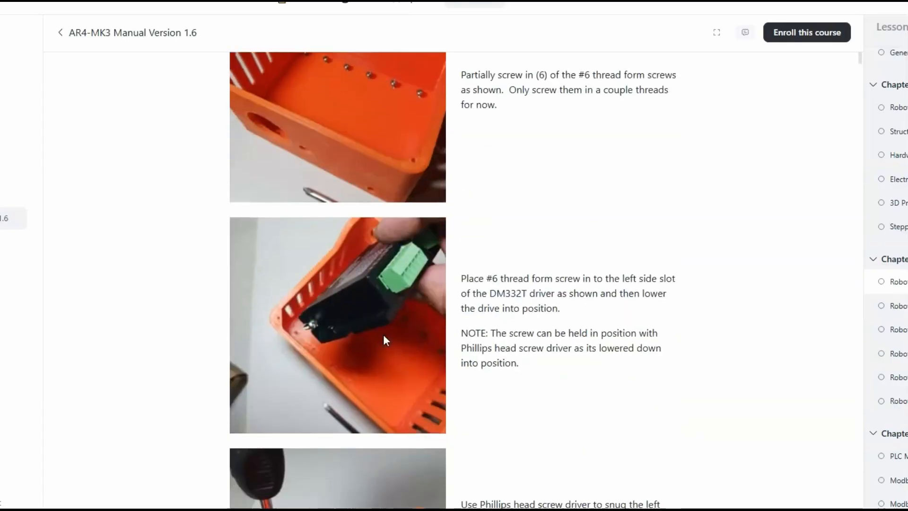
scroll(down, 3)
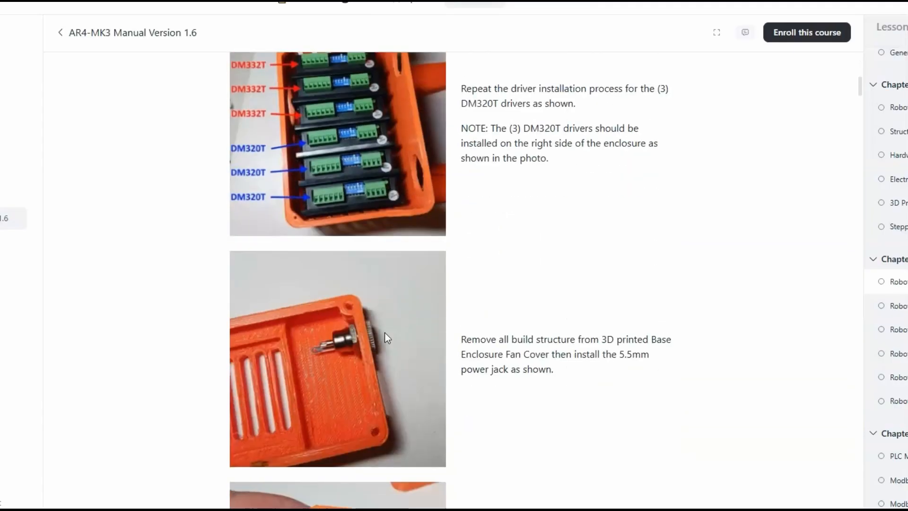
scroll(down, 3)
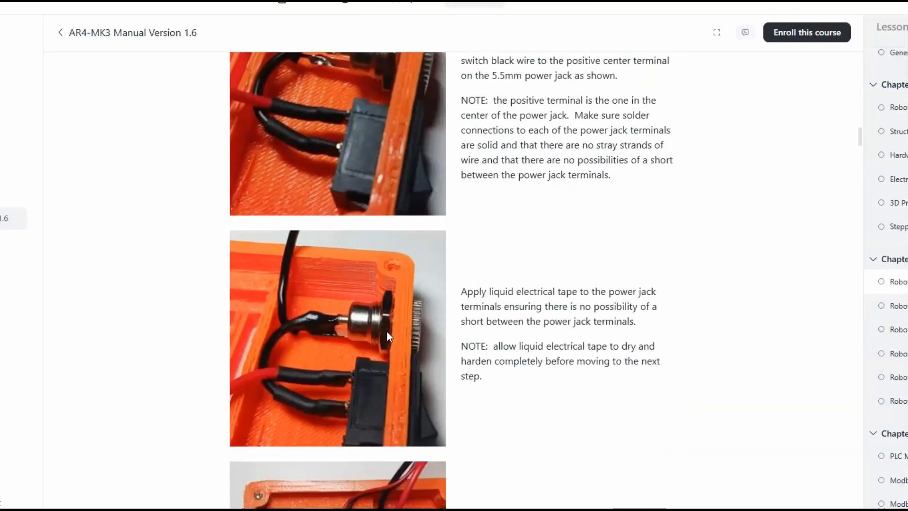
scroll(down, 3)
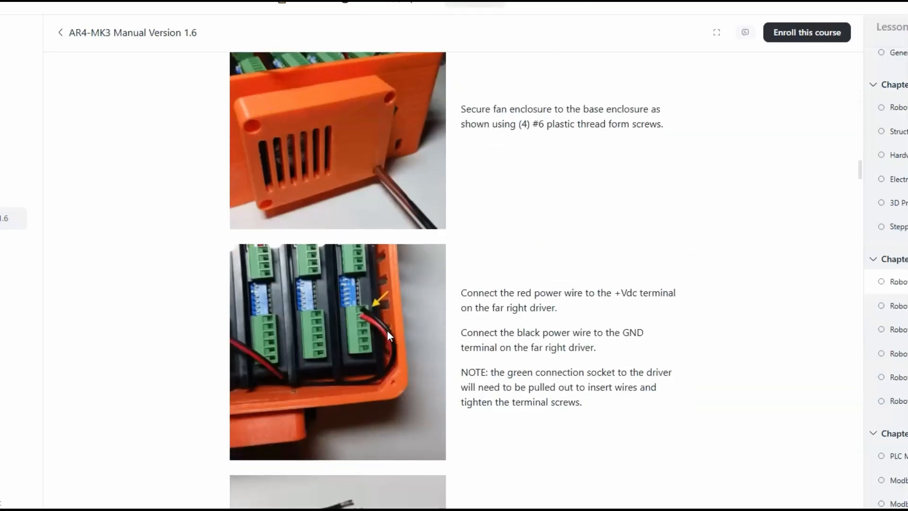
click(60, 32)
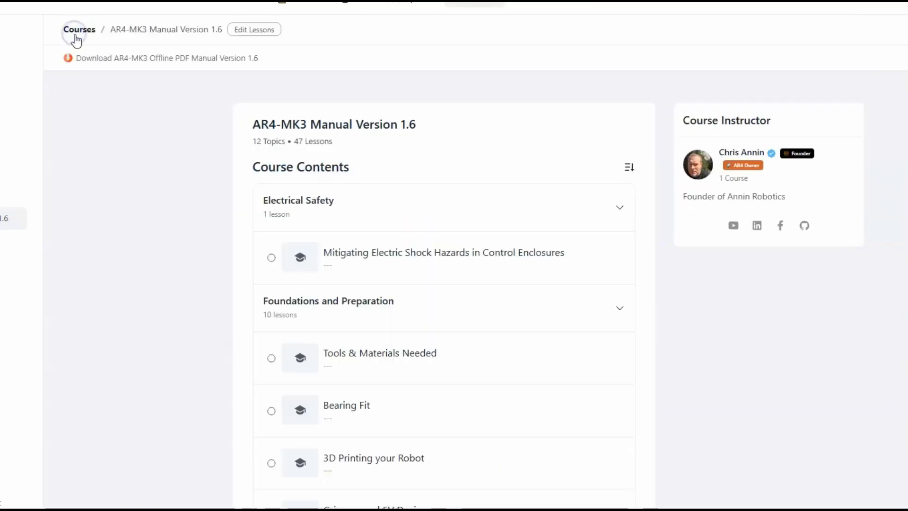
Read another Robot Assembly lesson and return to the manual's course contents
scroll(down, 3)
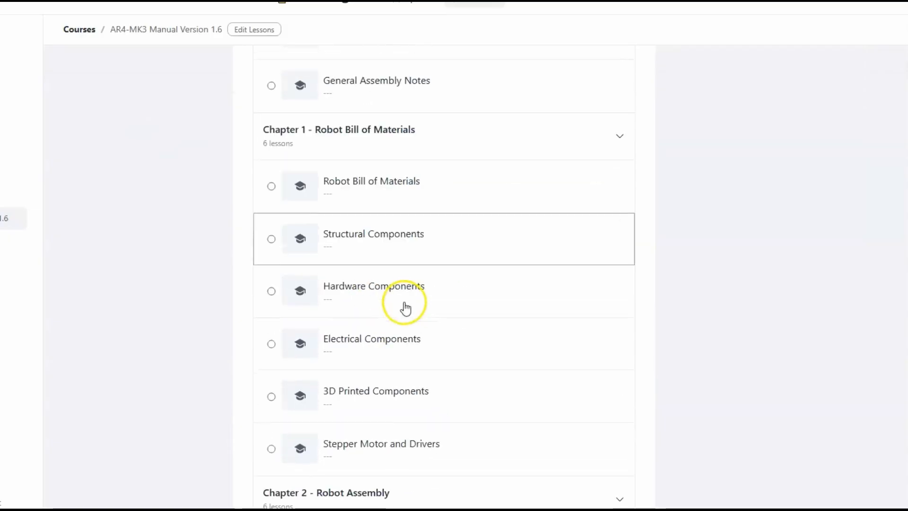
scroll(down, 3)
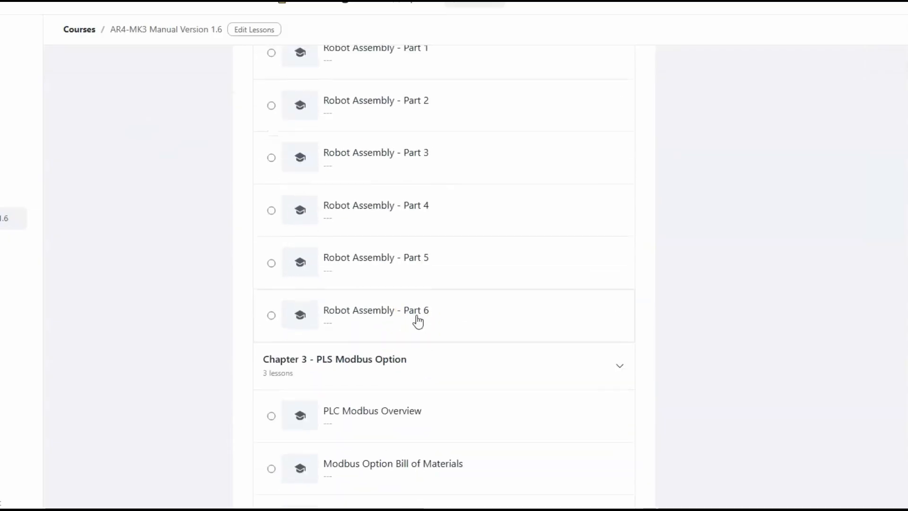
click(375, 152)
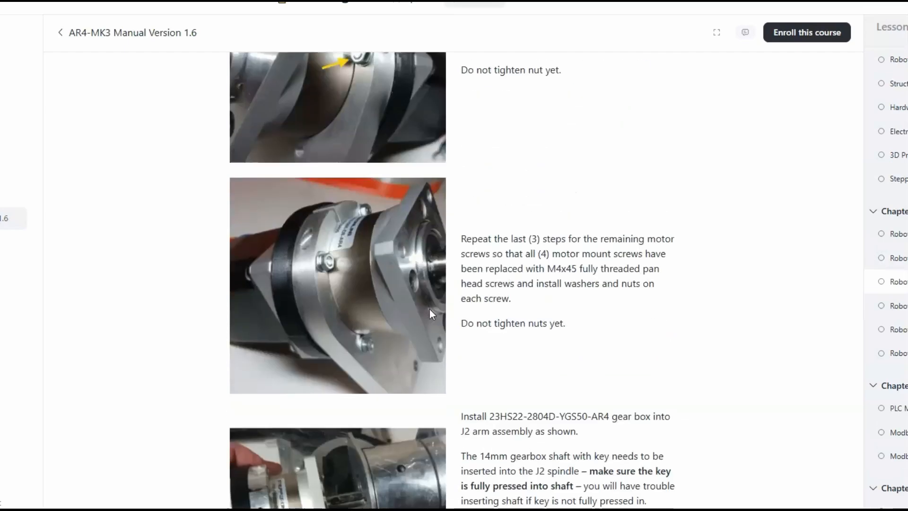
scroll(down, 3)
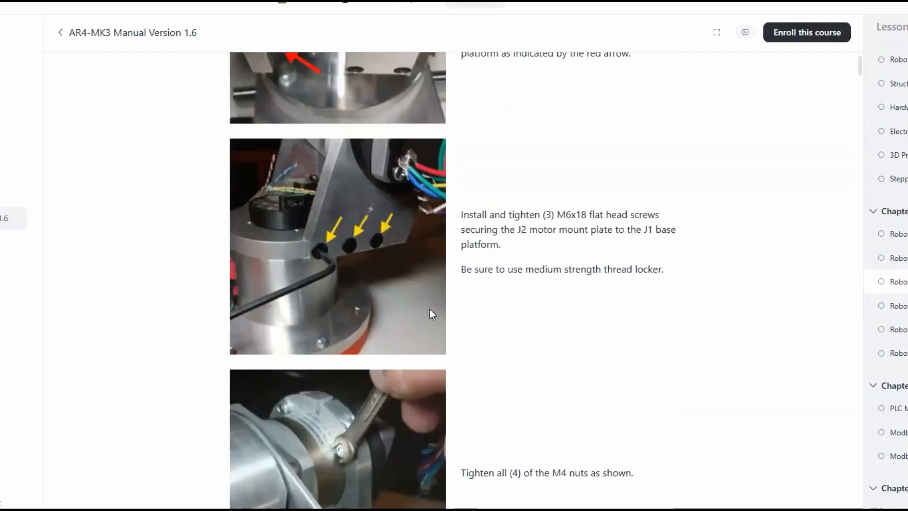
scroll(down, 3)
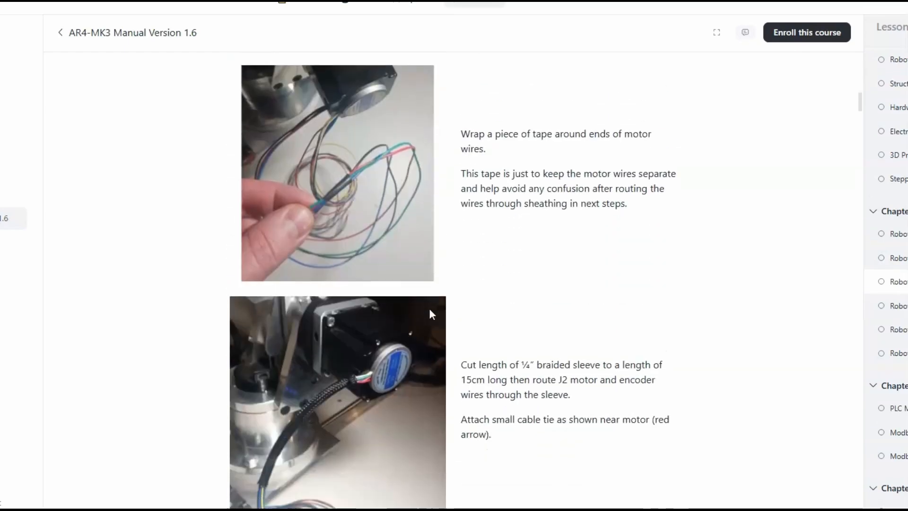
click(79, 29)
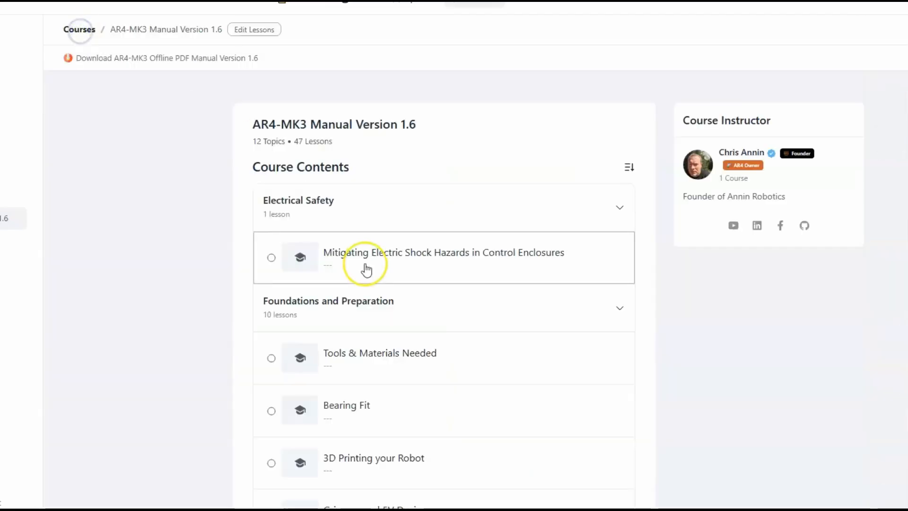
mouse_move(366, 268)
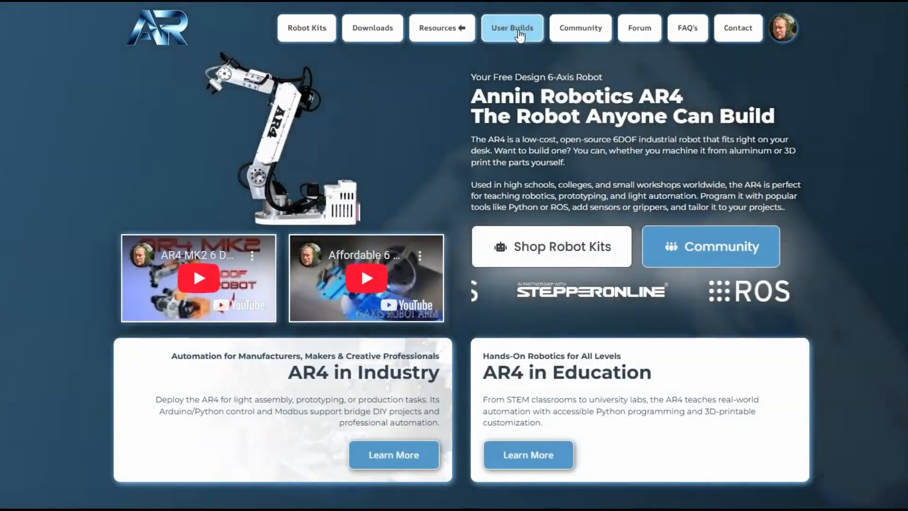
Open User Builds and scroll through the User Robot Builds listings
click(511, 28)
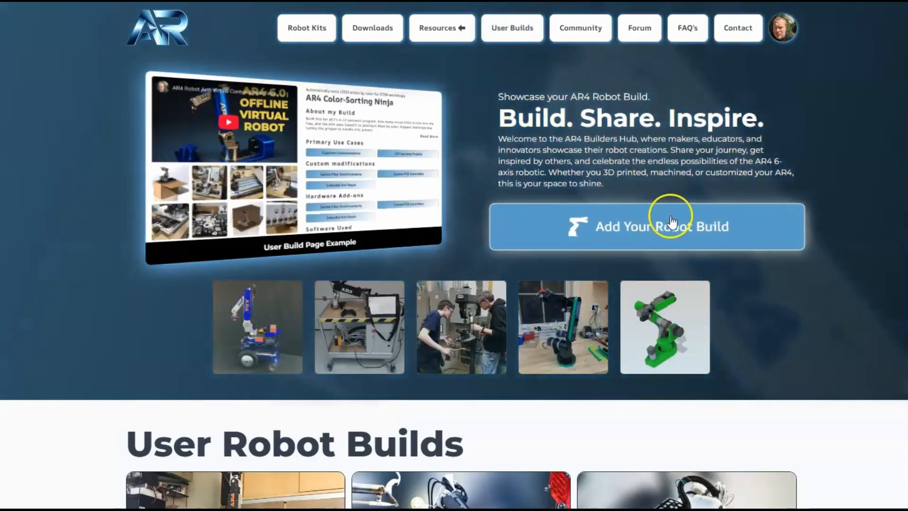
mouse_move(556, 345)
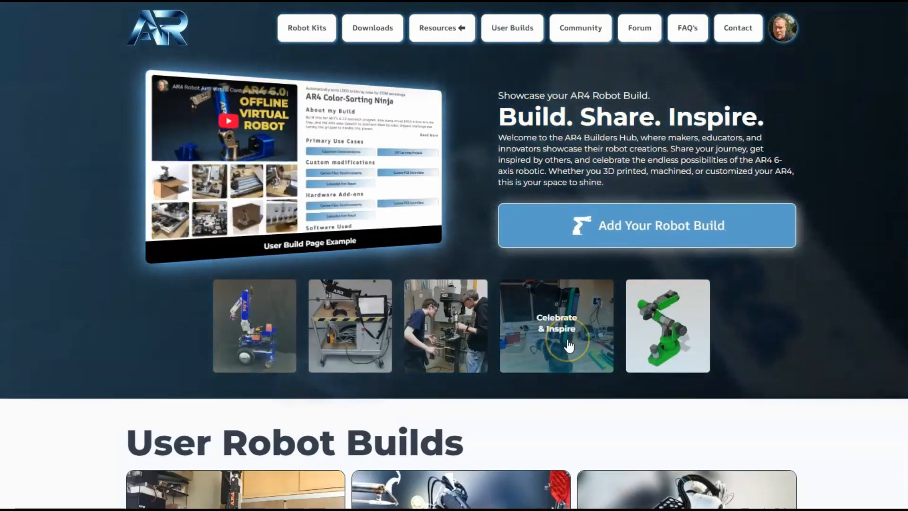
scroll(down, 3)
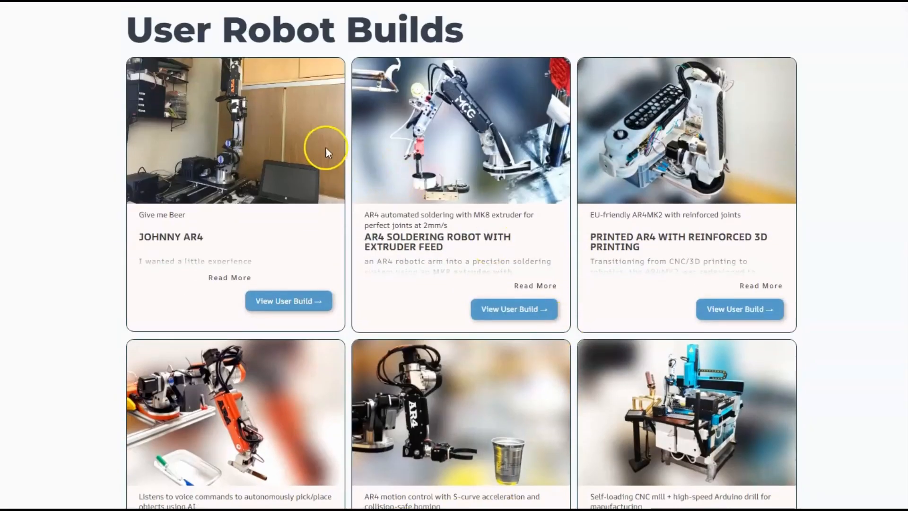
mouse_move(387, 388)
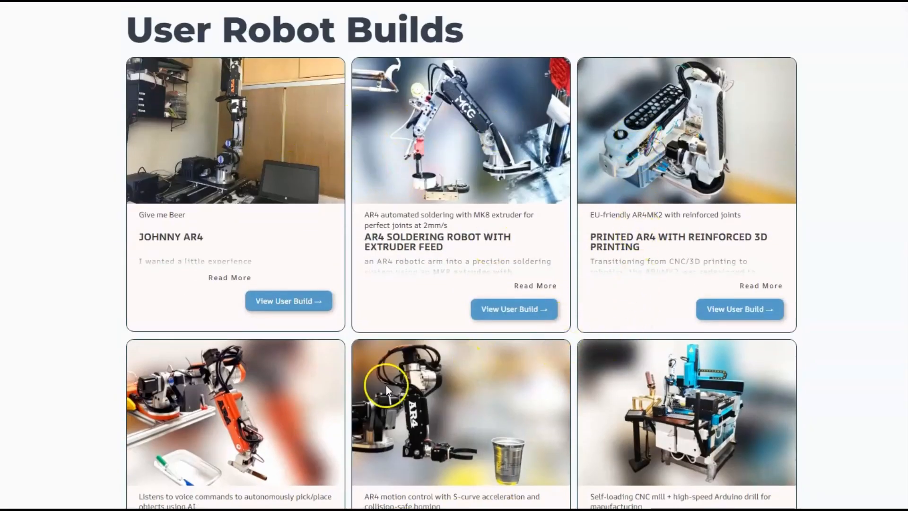
mouse_move(694, 388)
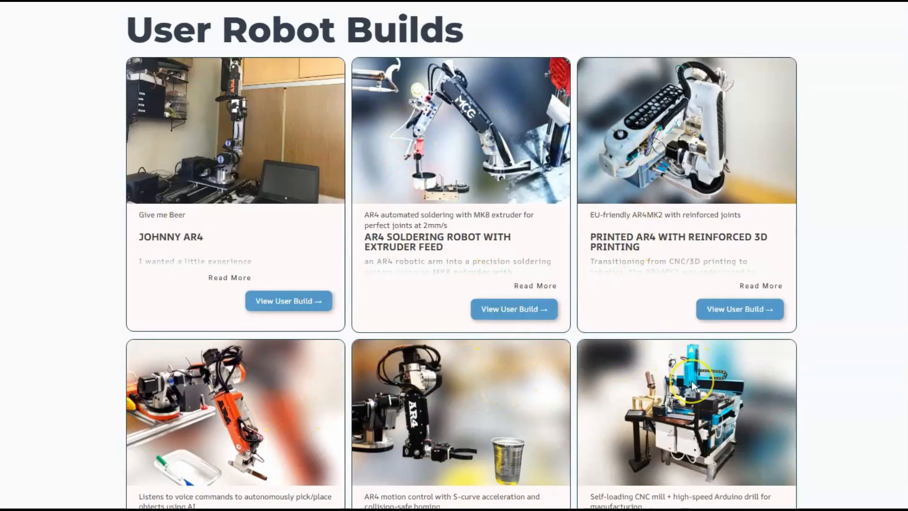
scroll(up, 3)
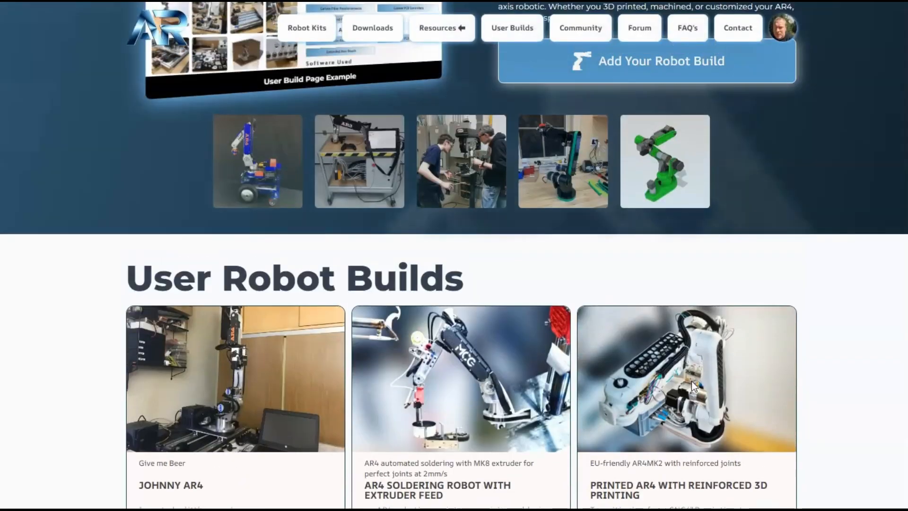
scroll(up, 3)
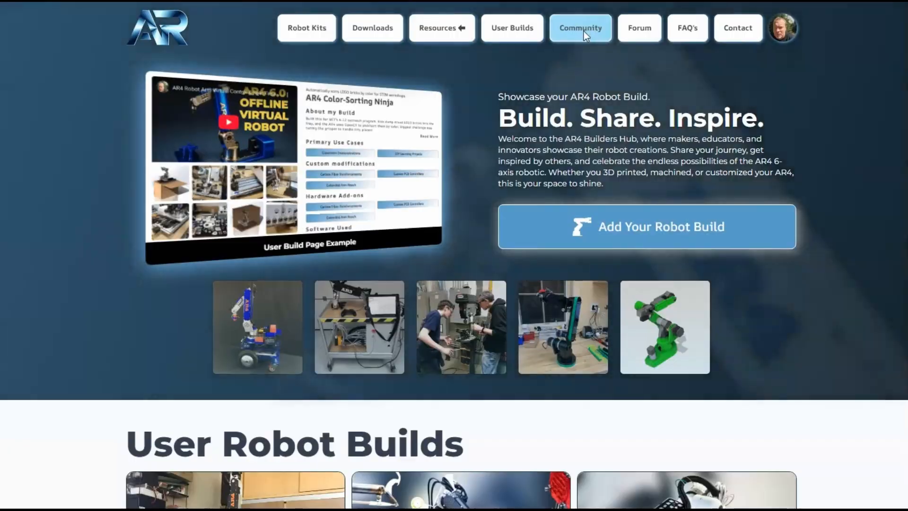
Browse the Annin Robotics community Feed, scrolling through member posts and comments
click(580, 28)
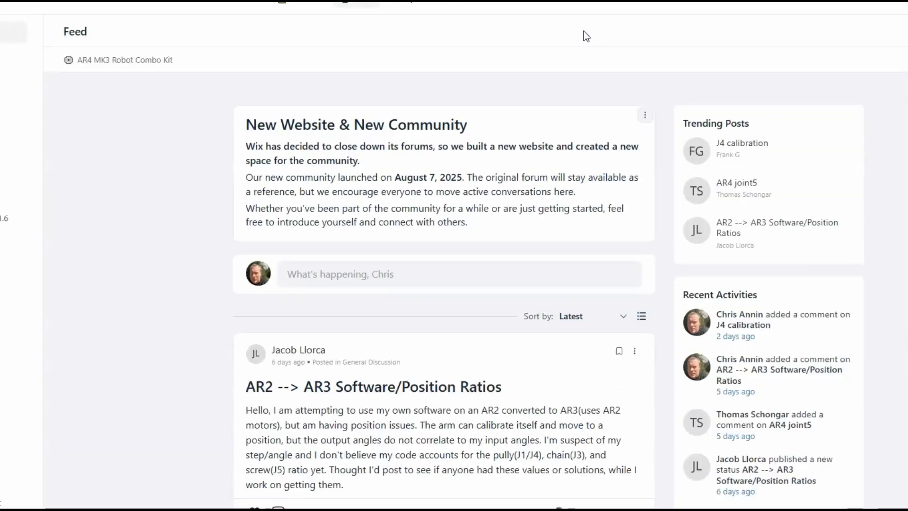
scroll(down, 3)
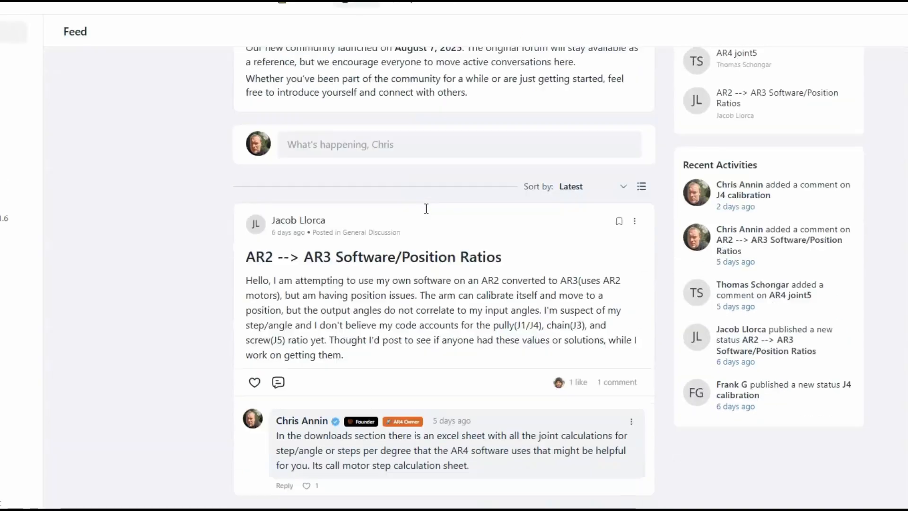
scroll(down, 3)
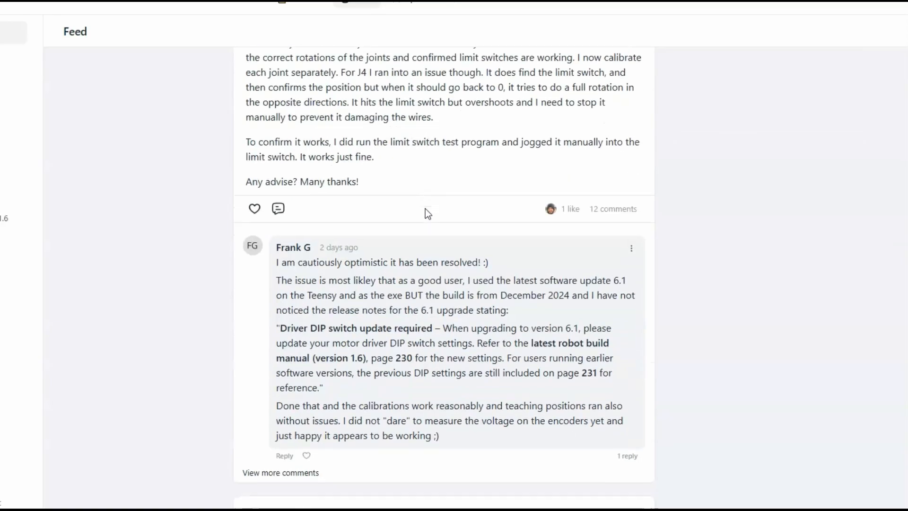
scroll(up, 3)
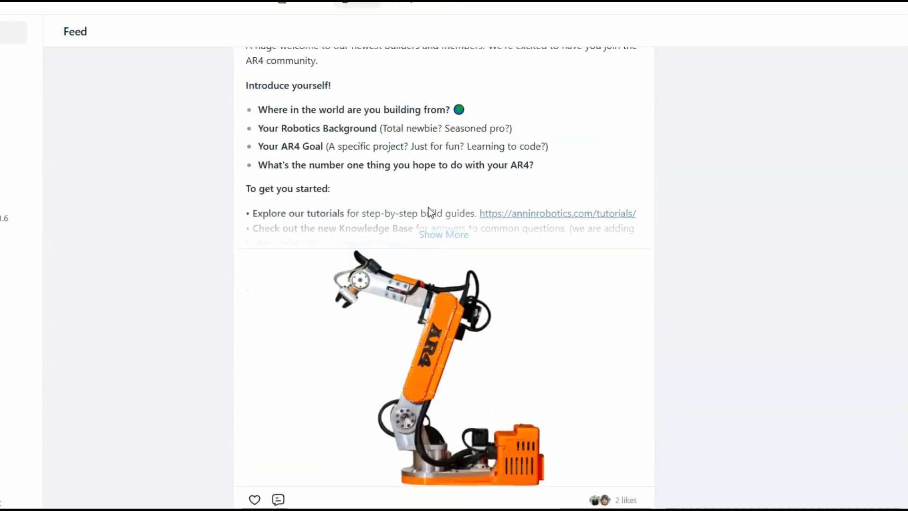
scroll(down, 3)
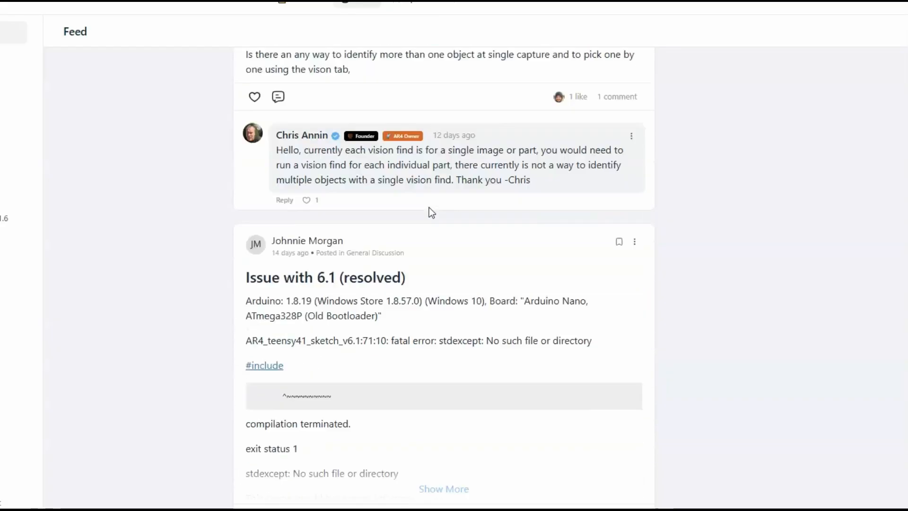
scroll(down, 3)
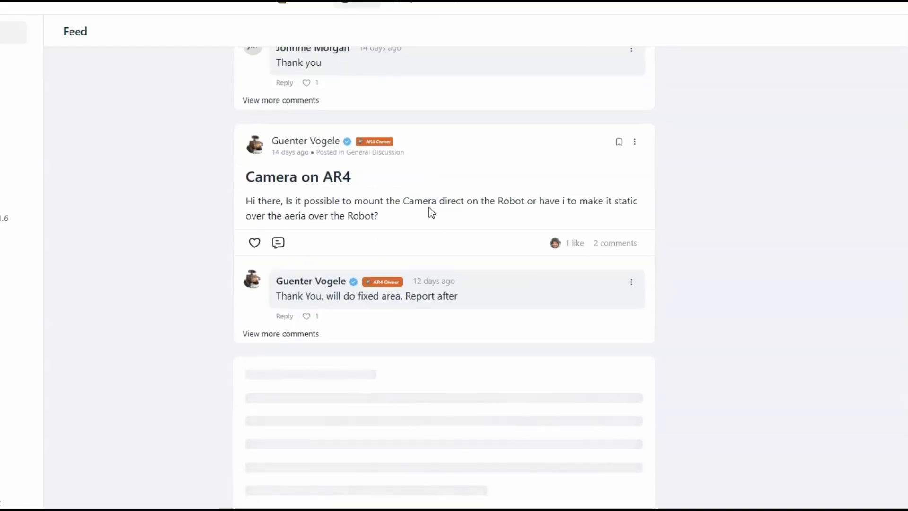
scroll(down, 3)
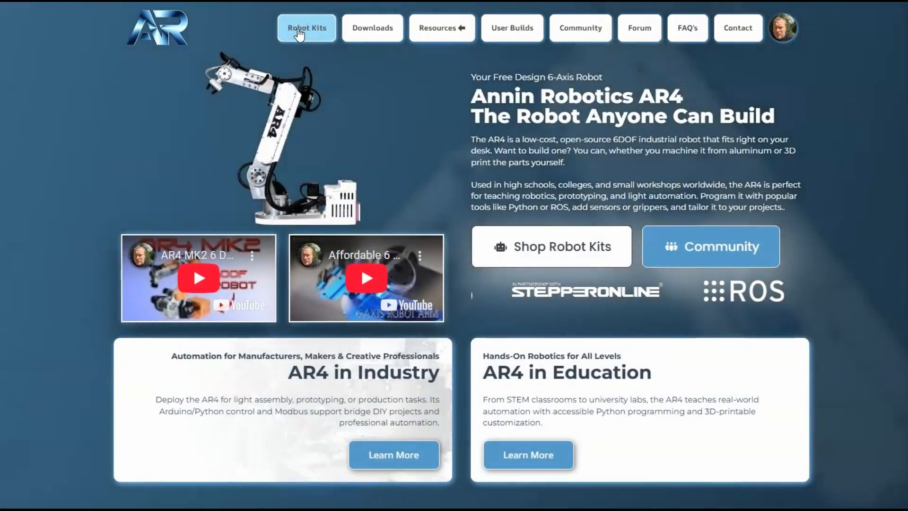
Browse the AR4 MK3 robot kit store, from combo kit to gripper parts with prices
click(307, 28)
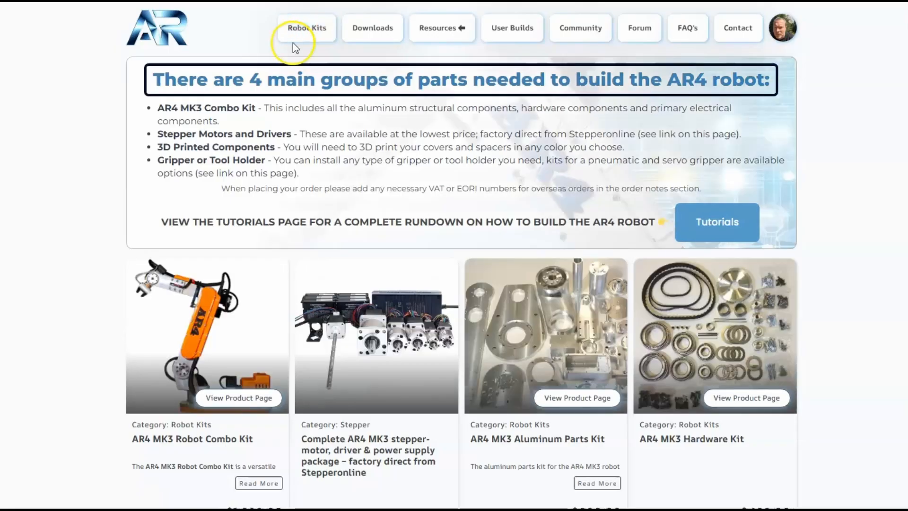
mouse_move(104, 116)
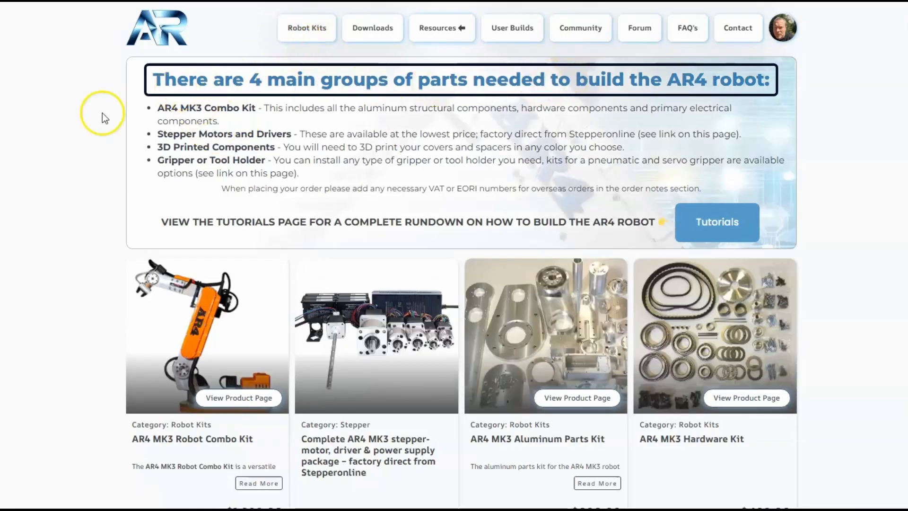
scroll(down, 3)
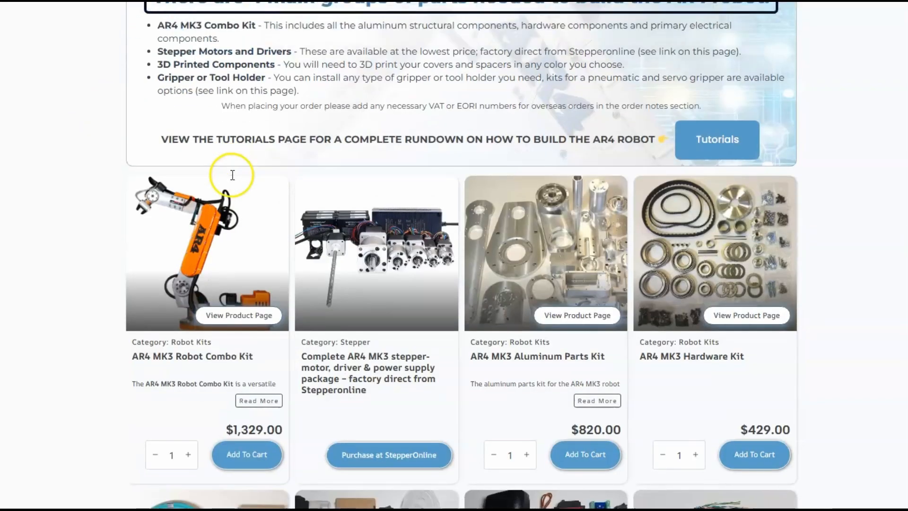
scroll(down, 3)
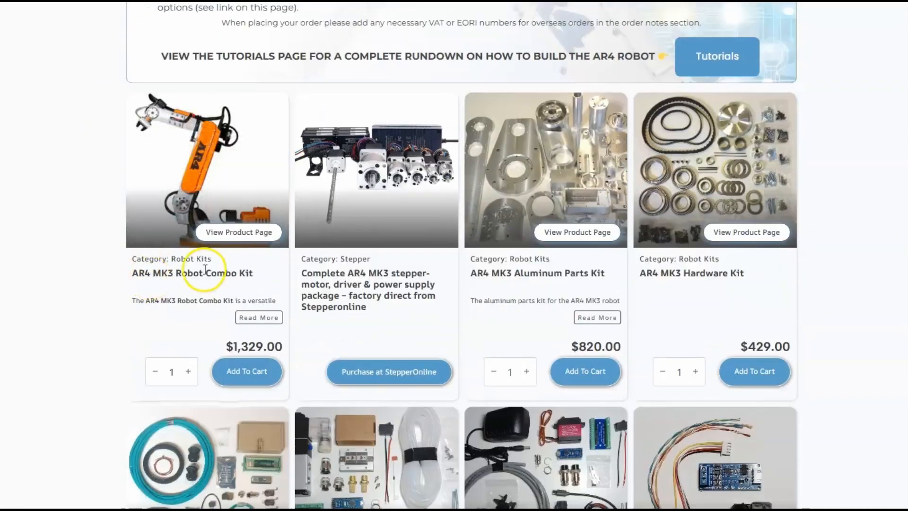
mouse_move(585, 243)
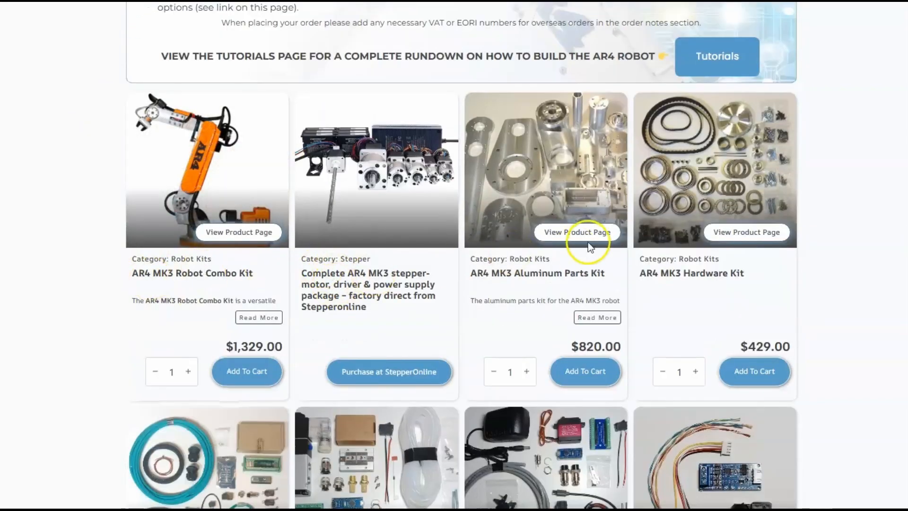
scroll(down, 3)
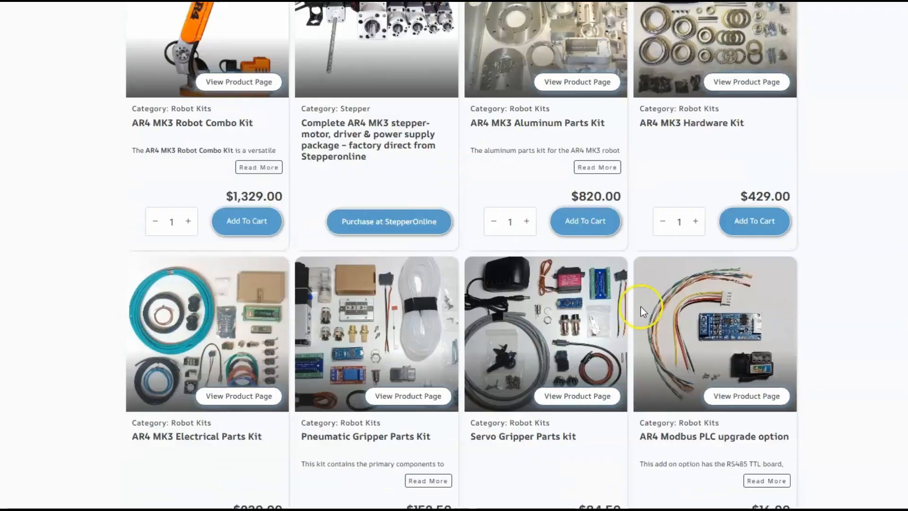
scroll(down, 3)
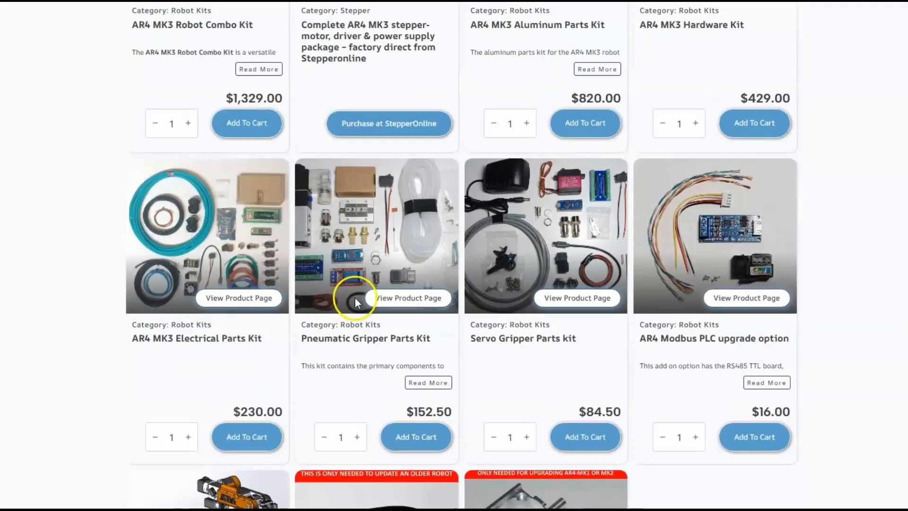
scroll(up, 3)
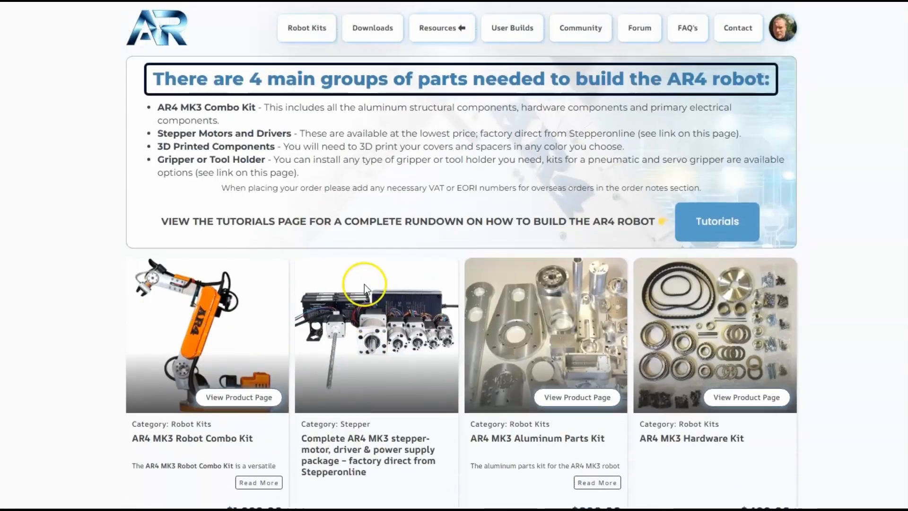
mouse_move(315, 63)
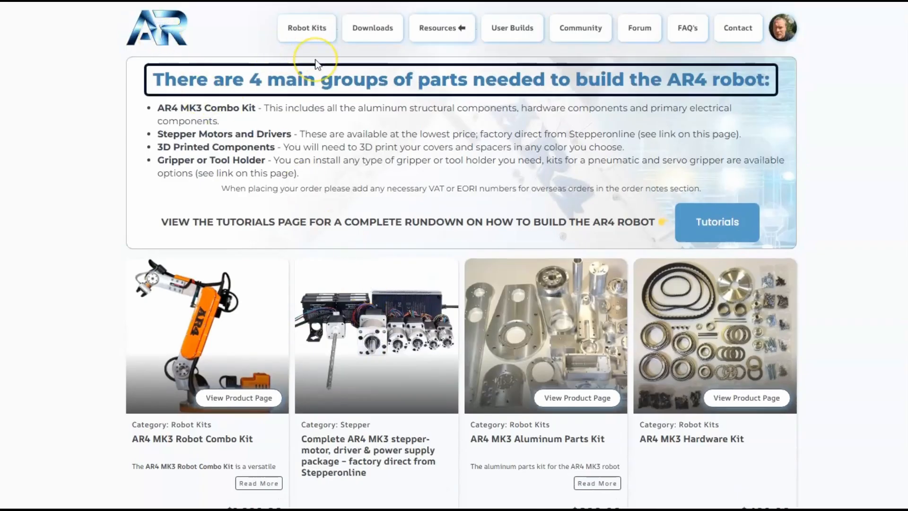